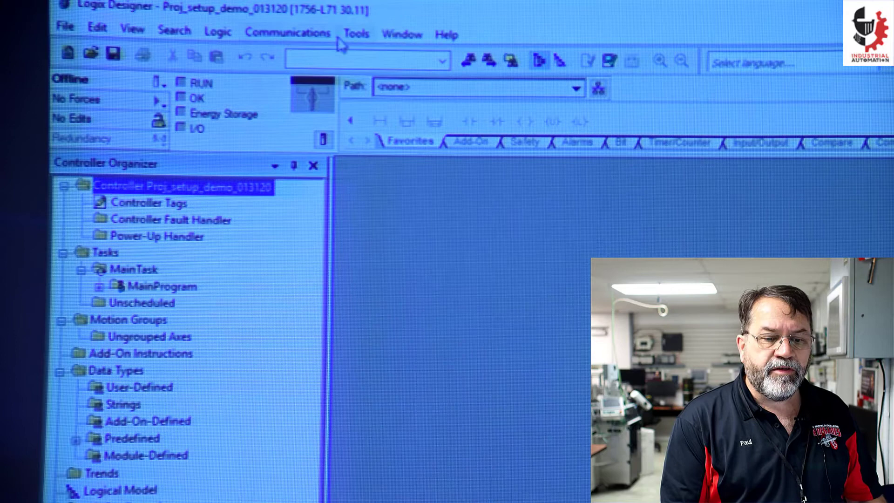
Step: Browse Who Active through AB_ETHIP-1 to the 10.4.56.46 backplane and select the 1756-L71 controller
left_click(288, 33)
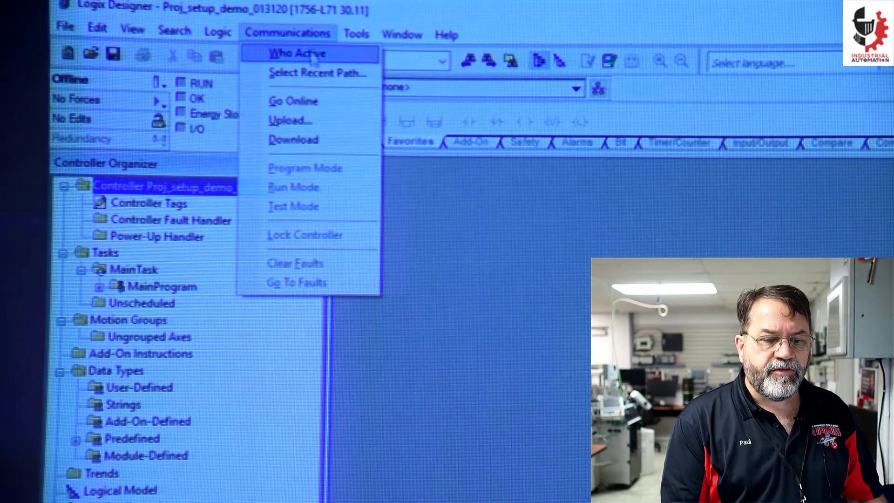
left_click(298, 53)
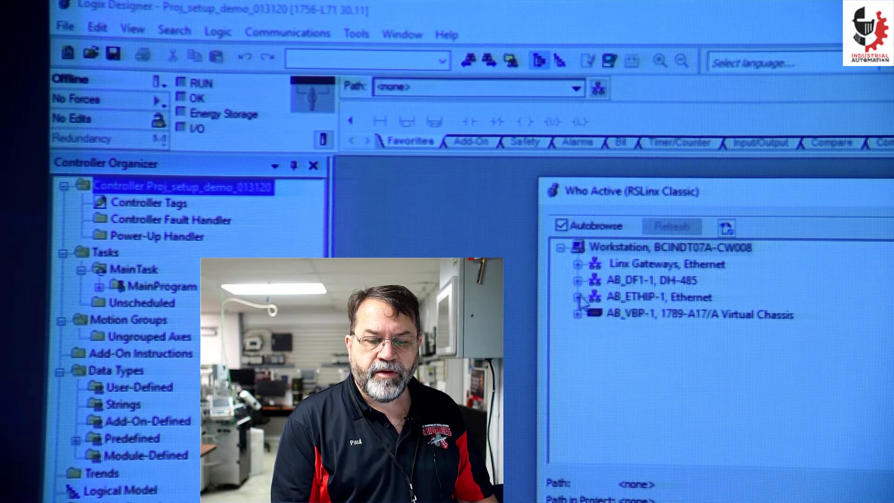
left_click(578, 296)
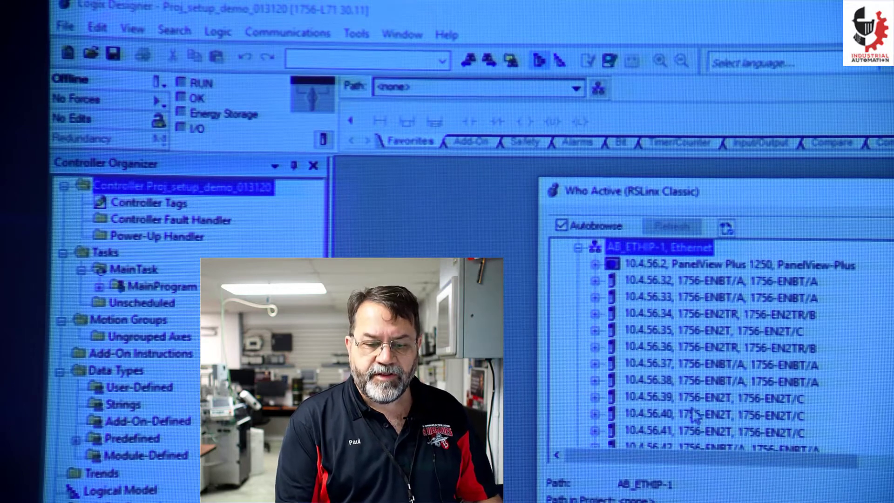
scroll("down", 3)
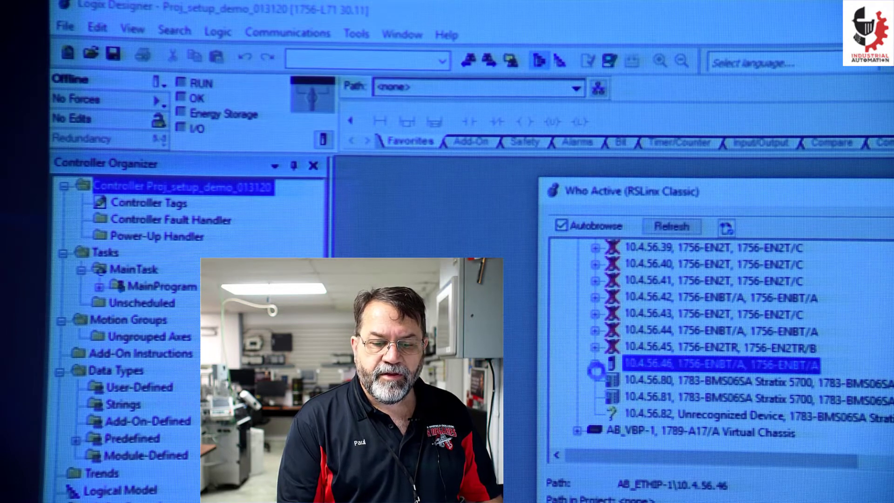
left_click(597, 363)
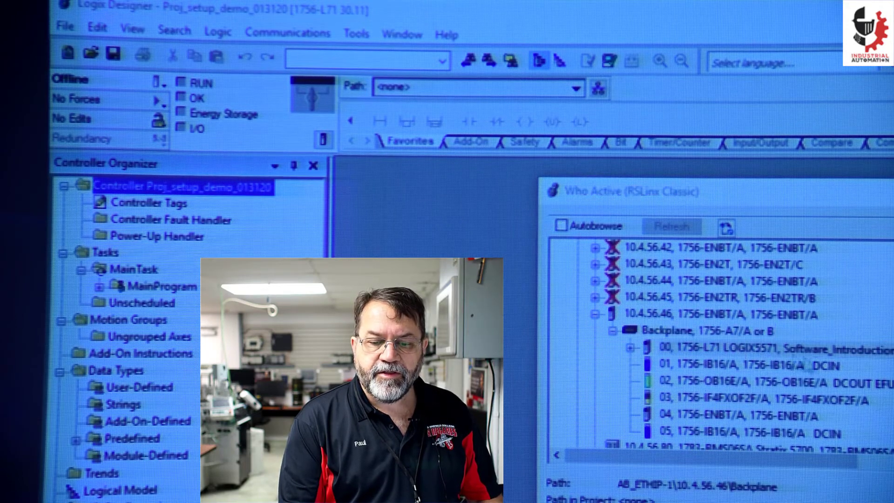
left_click(741, 347)
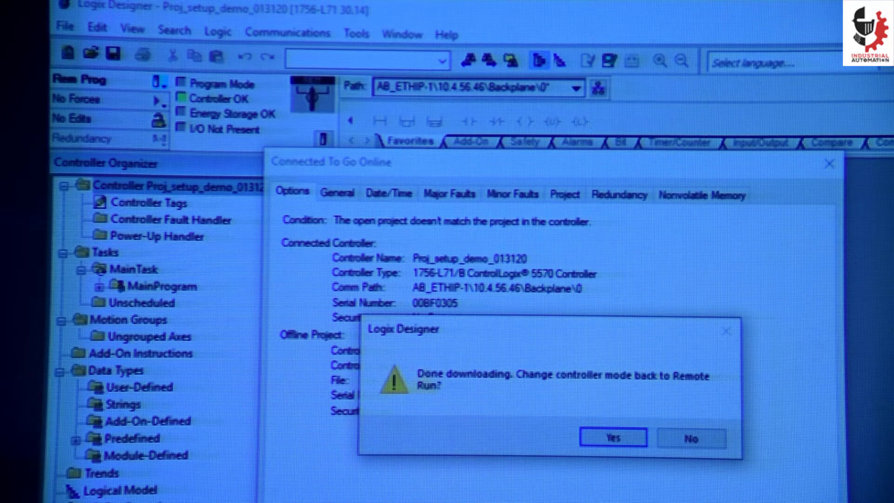
Step: Confirm returning the 1756-L71 controller to Remote Run after the download
left_click(613, 438)
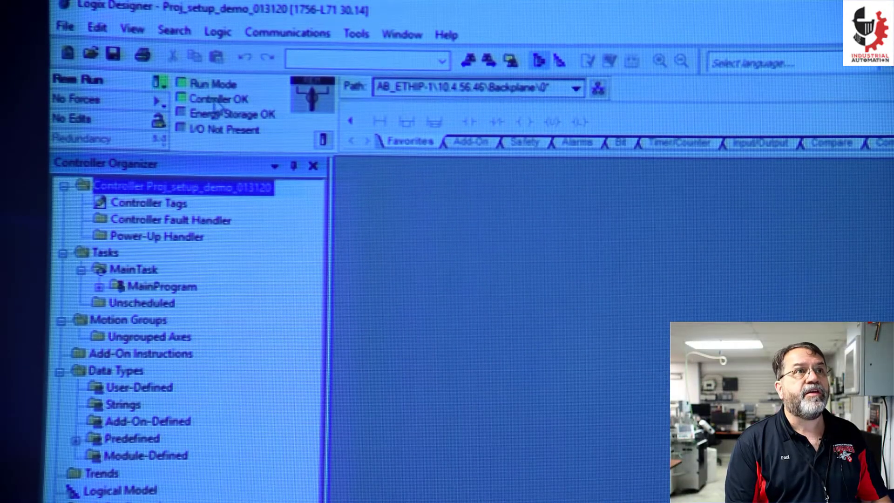
mouse_move(542, 267)
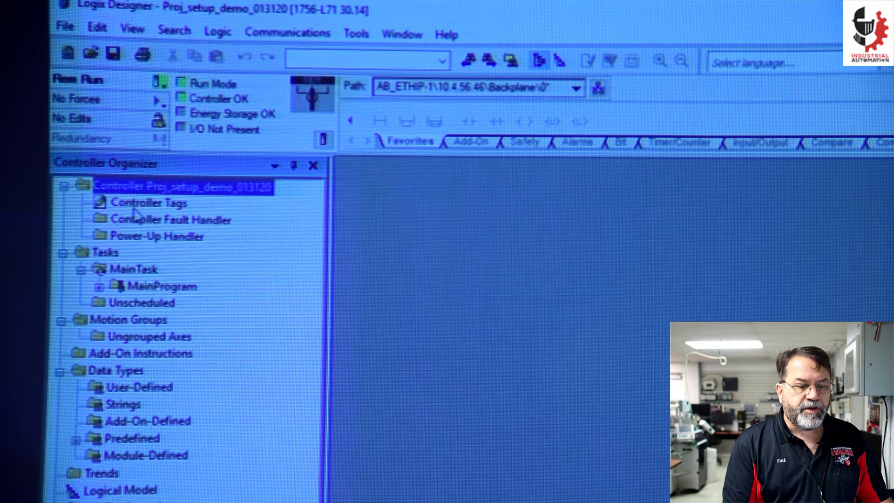
Step: Show the controller-scope tags from the Controller Organizer
double_click(149, 202)
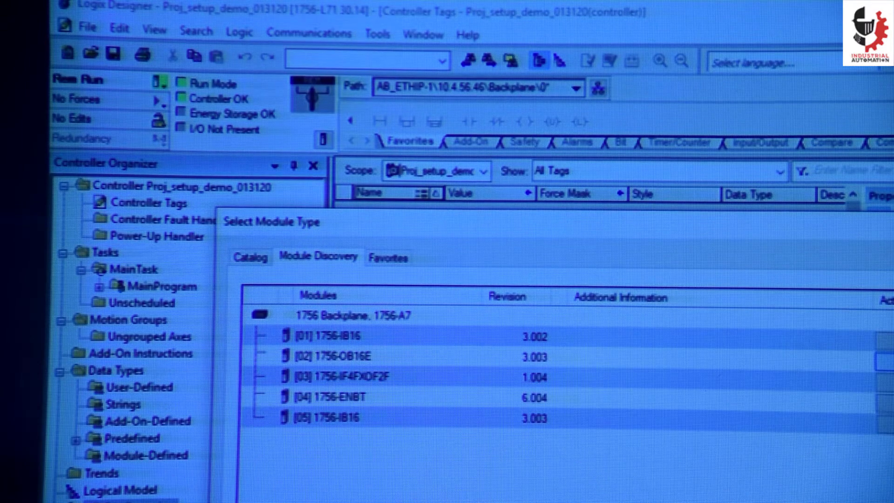
Step: Create the discovered slot 1 1756-IB16 module with the name 'inputs'
double_click(324, 336)
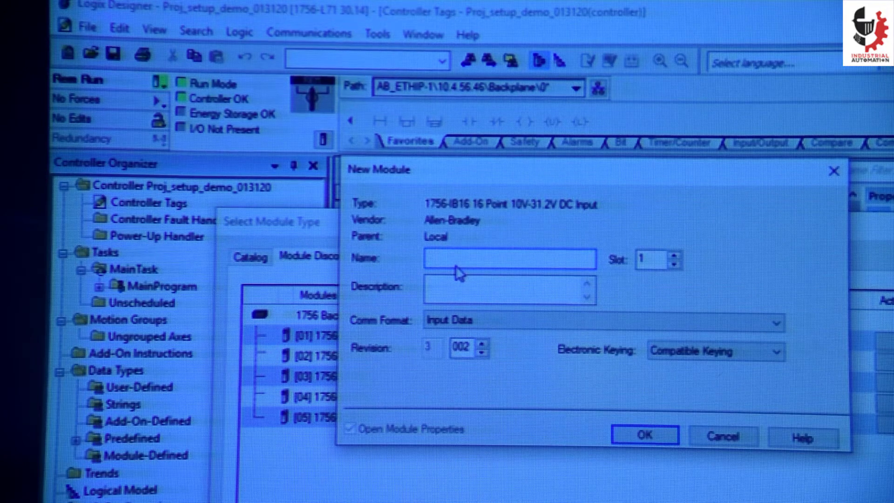
type("input")
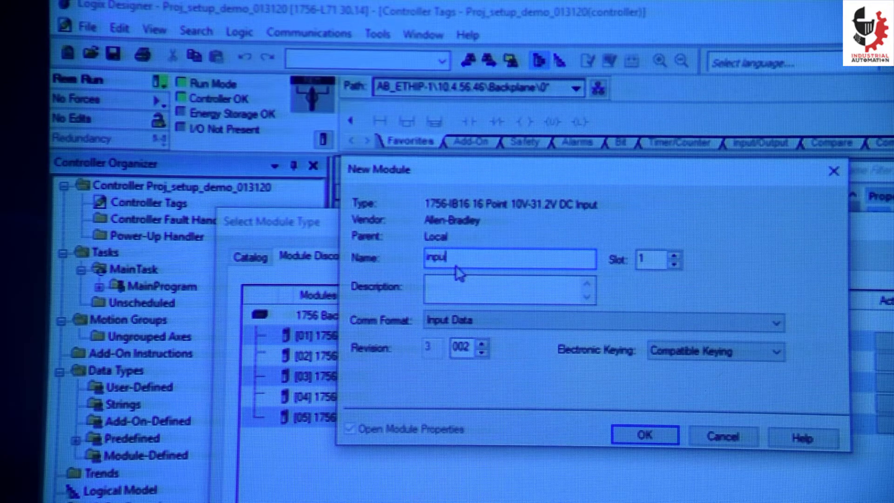
type("s")
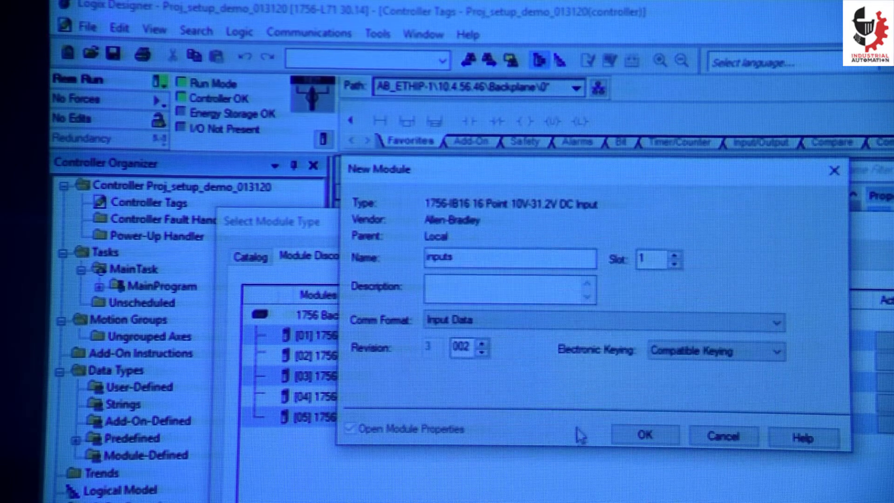
left_click(644, 434)
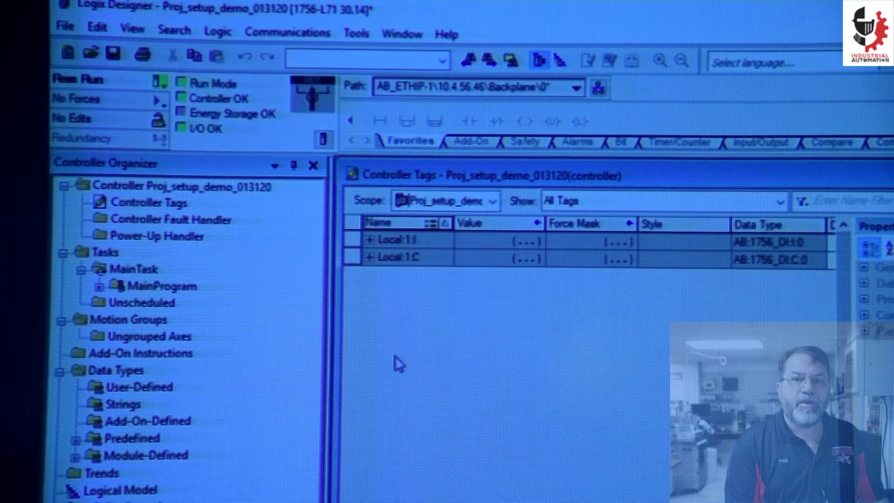
mouse_move(441, 274)
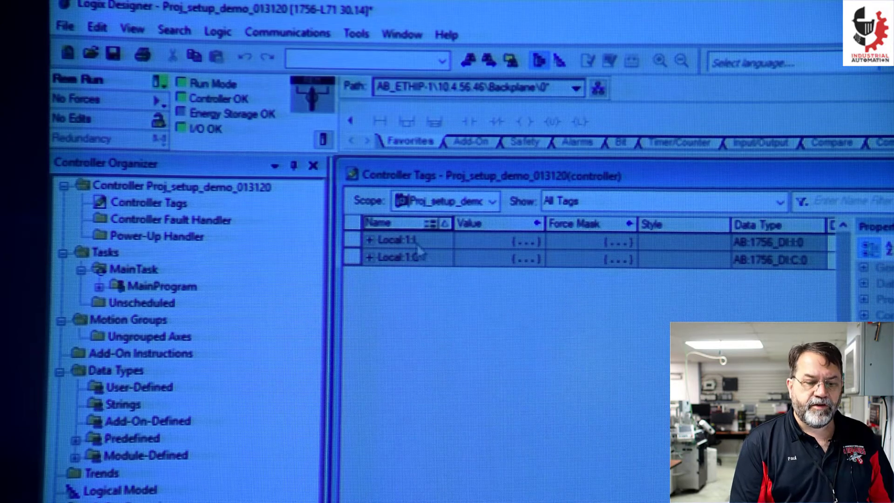
Step: Inspect the new Local:1:I input tag's Data bits in Controller Tags
left_click(369, 242)
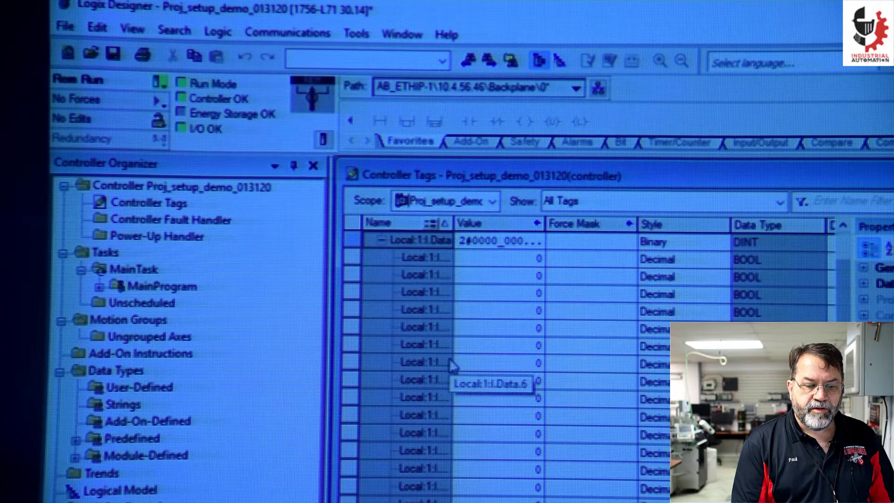
mouse_move(387, 244)
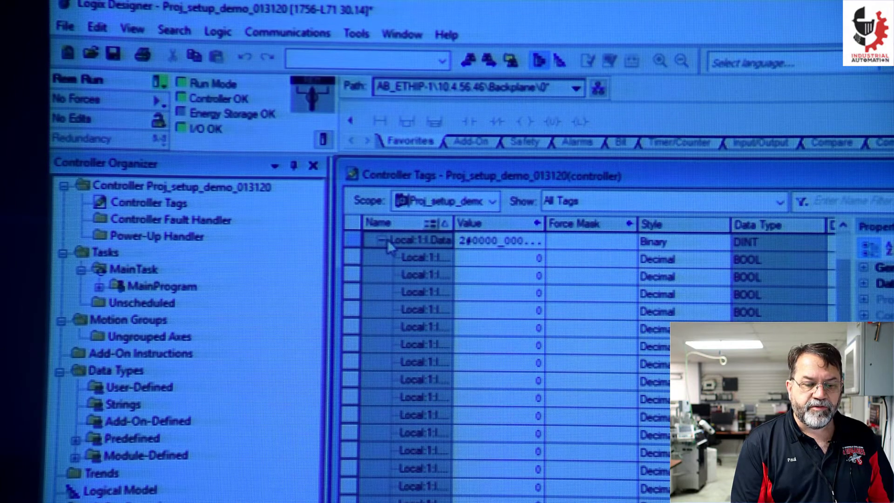
left_click(383, 241)
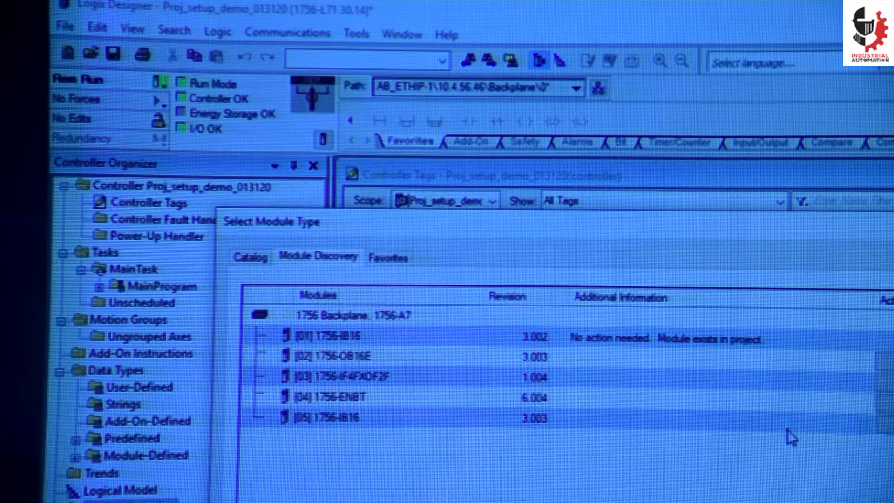
Step: Create the slot 2 1756-OB16E module named 'outputs', confirming creation while online
double_click(328, 355)
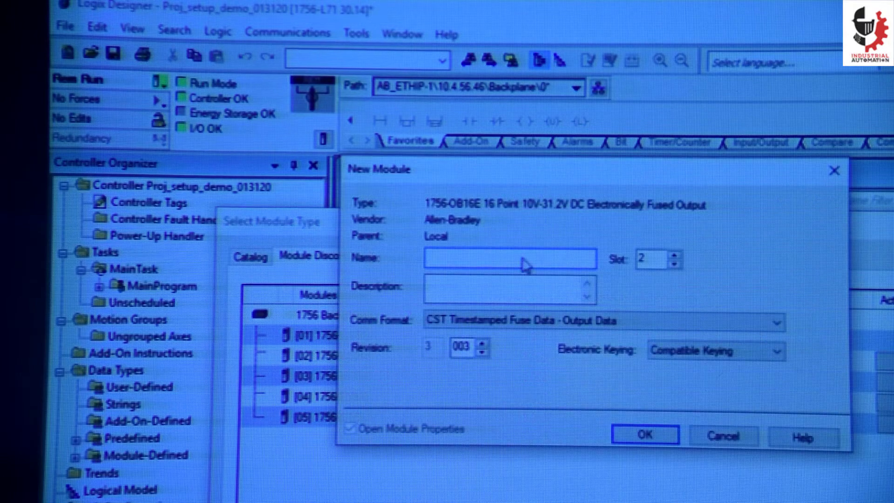
type("outputs")
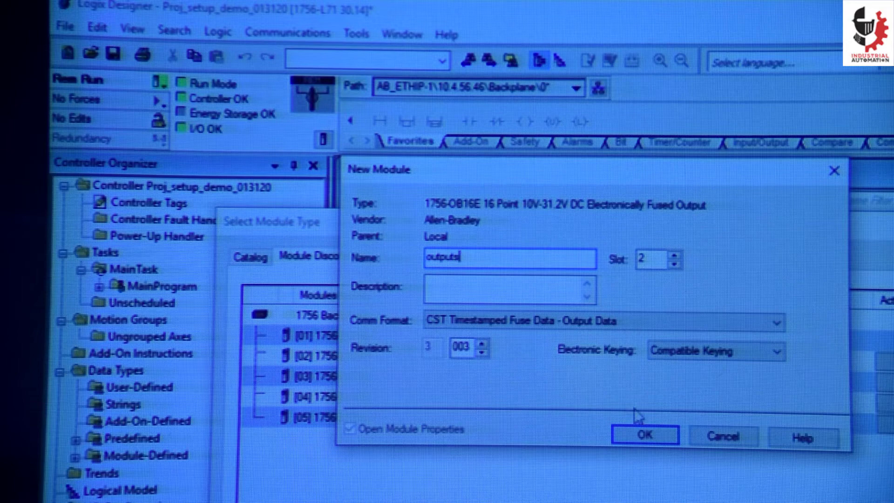
left_click(644, 435)
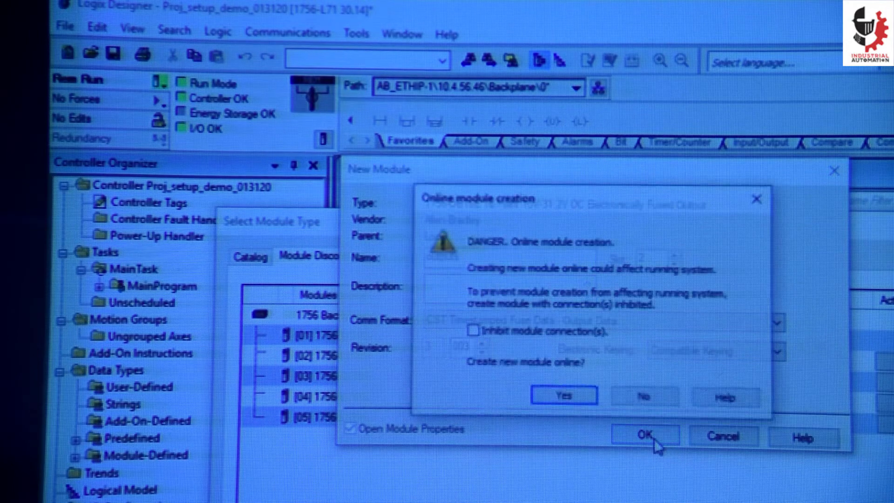
left_click(564, 395)
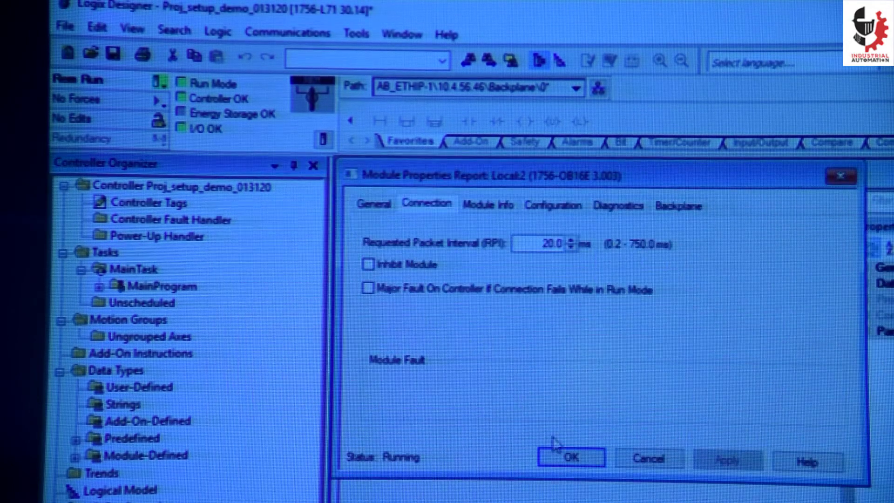
left_click(571, 458)
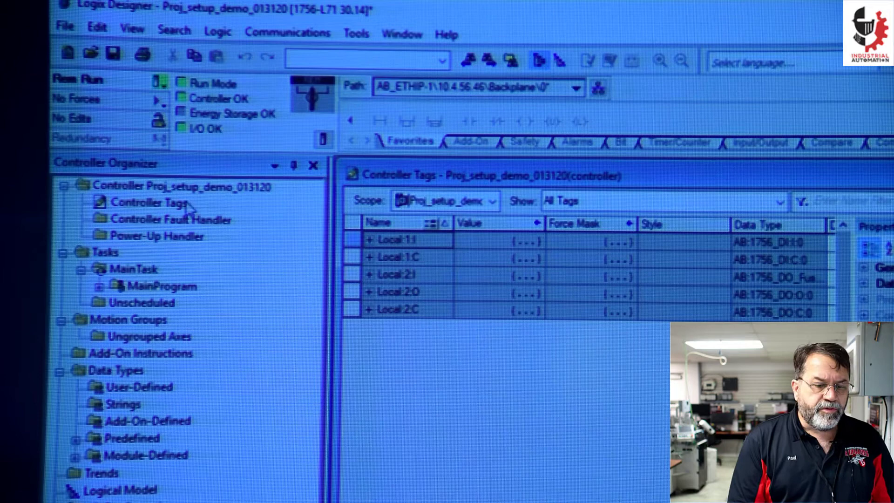
left_click(149, 202)
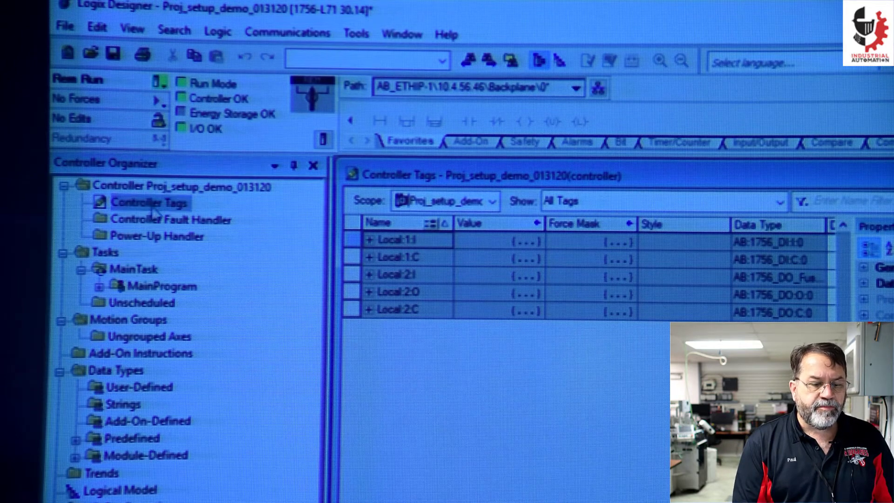
mouse_move(108, 288)
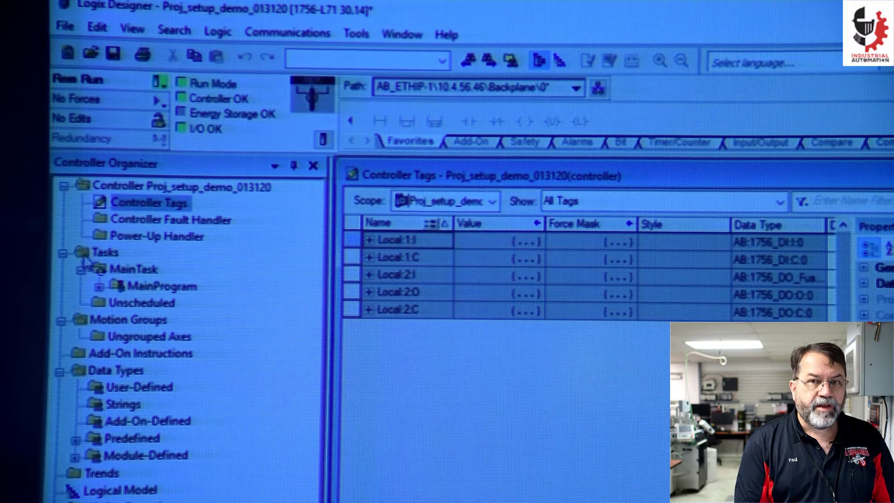
left_click(137, 268)
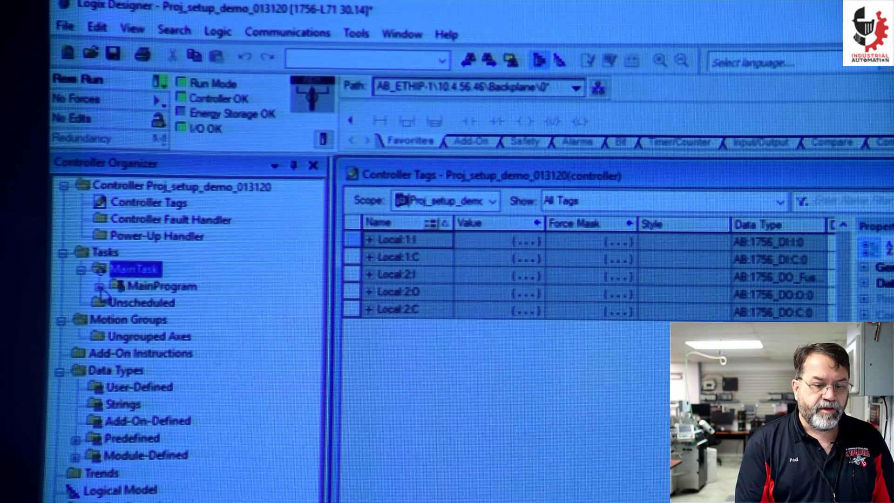
left_click(101, 285)
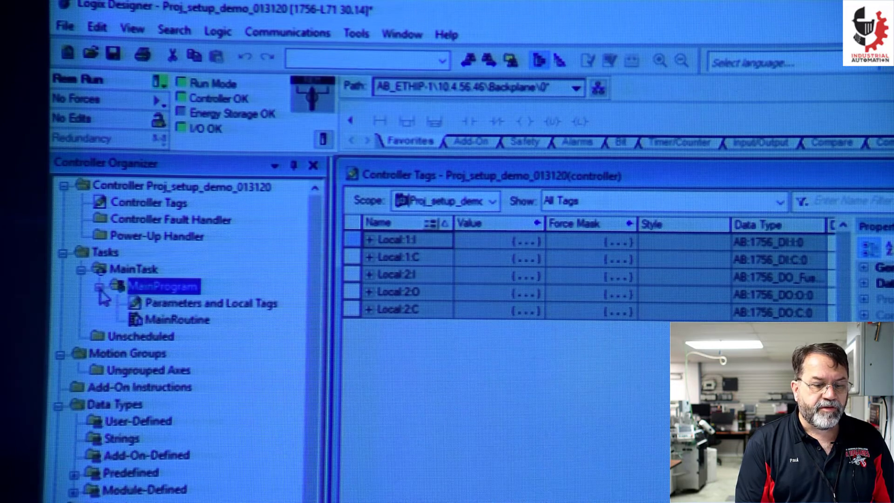
left_click(176, 318)
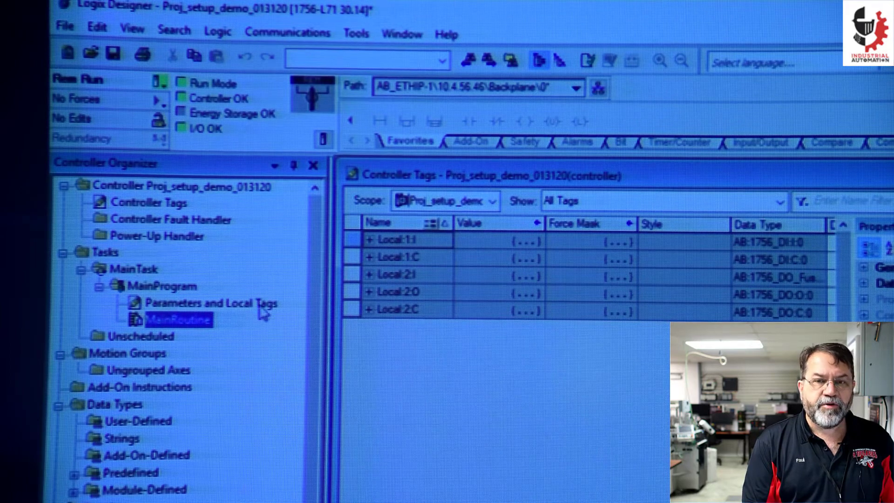
left_click(211, 302)
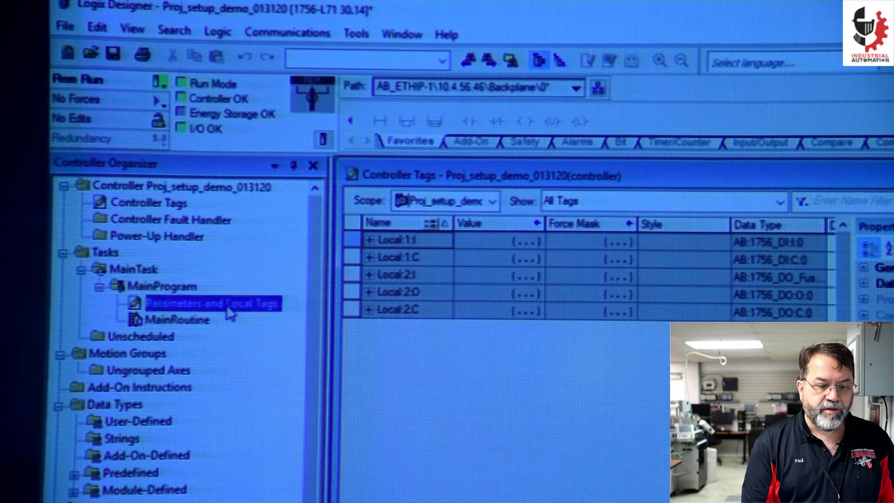
double_click(212, 303)
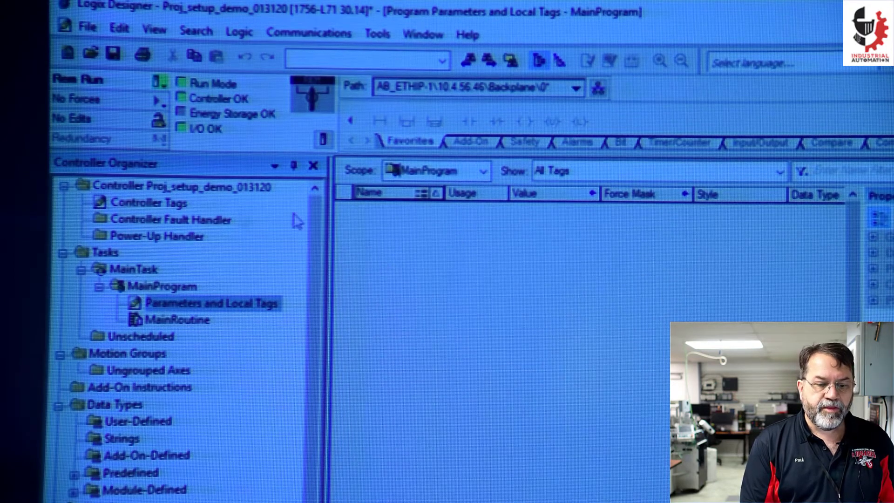
mouse_move(274, 317)
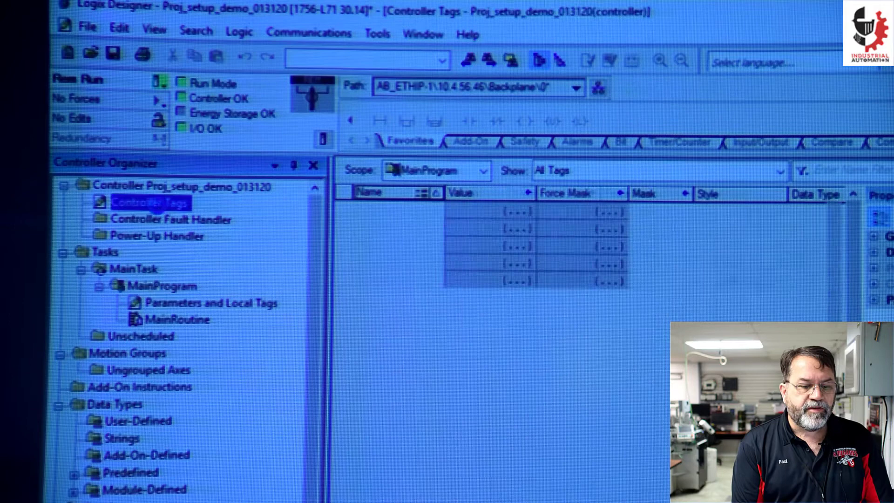
Step: Show the controller tags with the Local:1:I Fault bits expanded
left_click(151, 202)
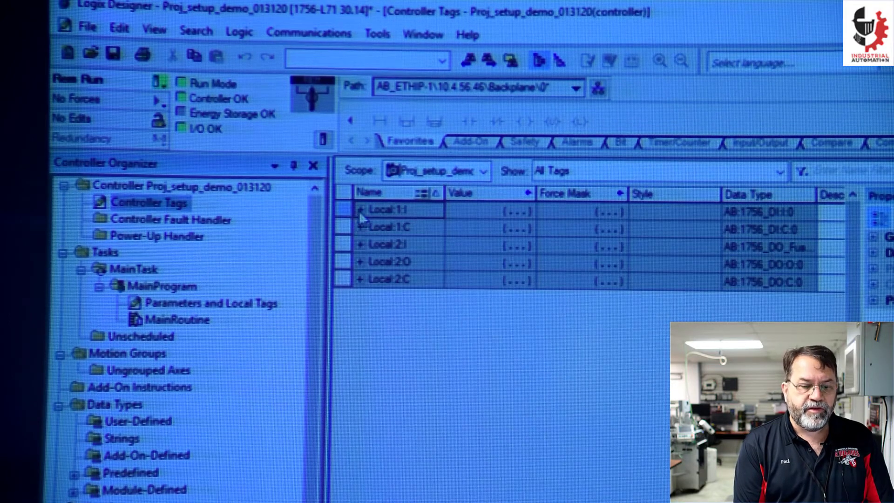
mouse_move(414, 253)
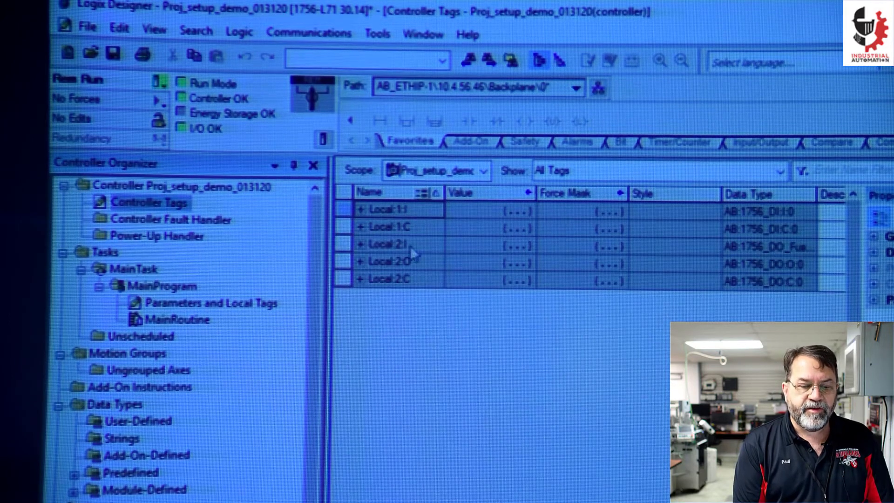
left_click(359, 210)
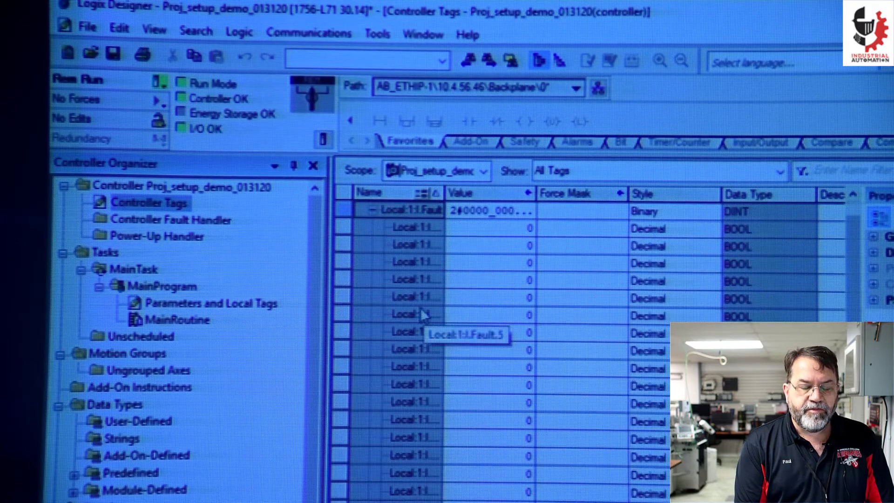
mouse_move(438, 271)
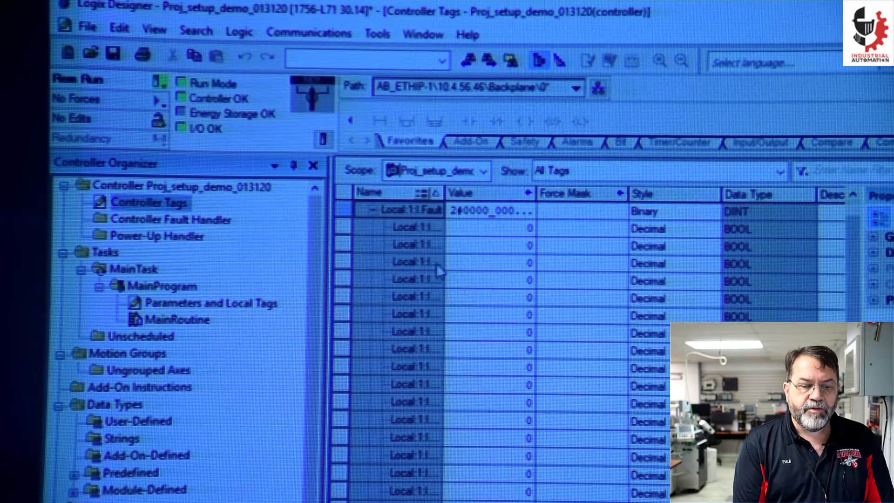
mouse_move(430, 263)
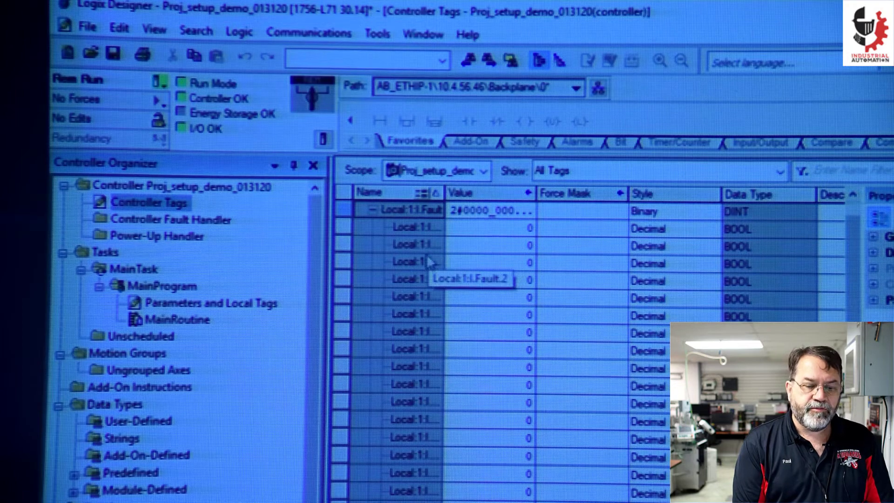
mouse_move(371, 227)
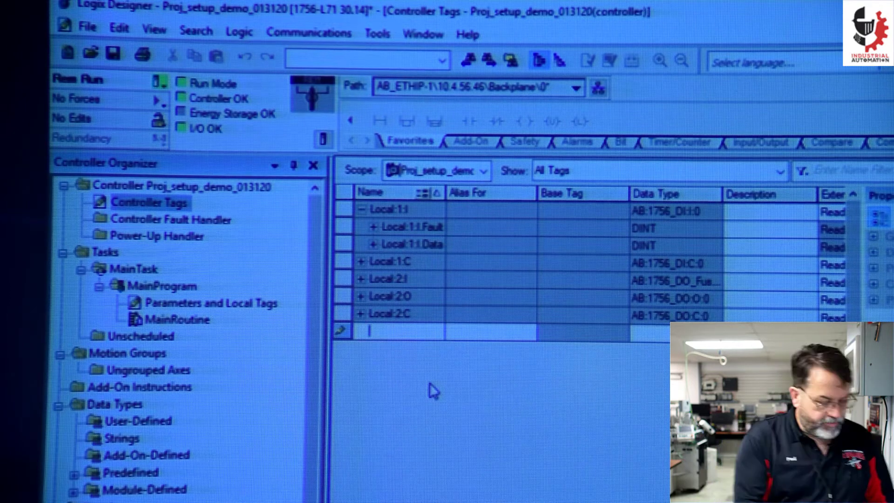
Step: Add controller tag 'start' aliased to Local:2:O.Data.0 with description 'start the machine'
type("start")
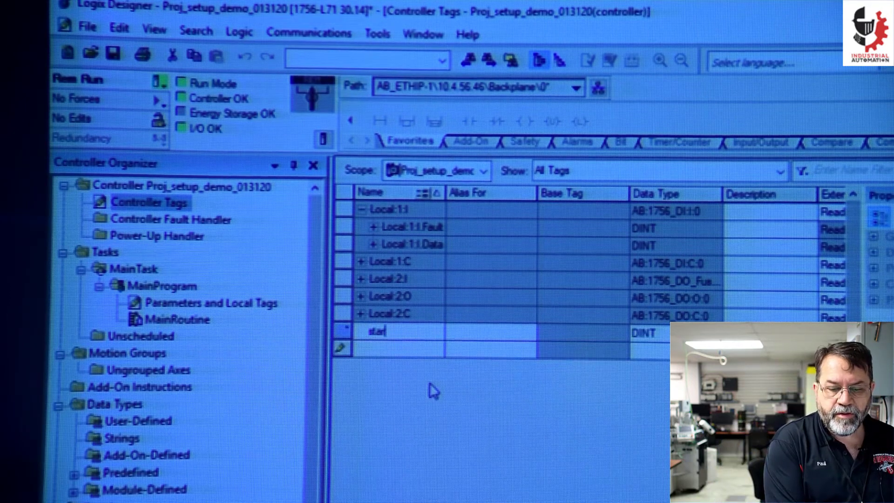
left_click(489, 333)
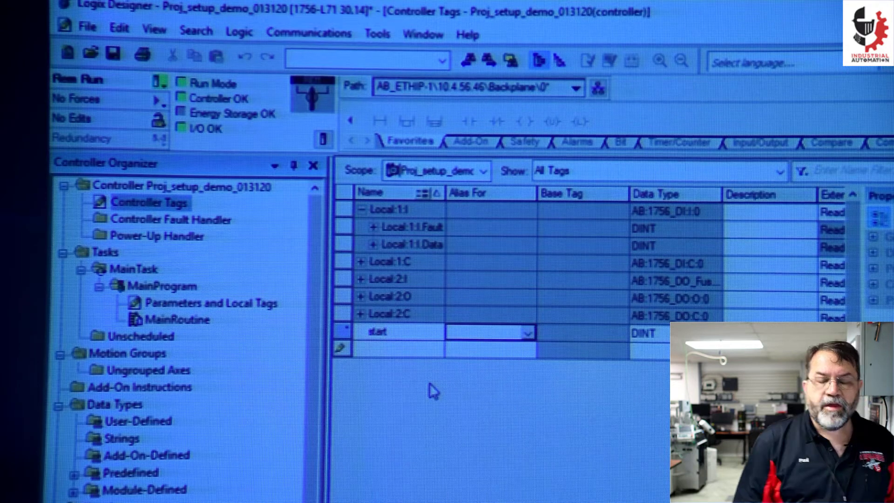
mouse_move(577, 280)
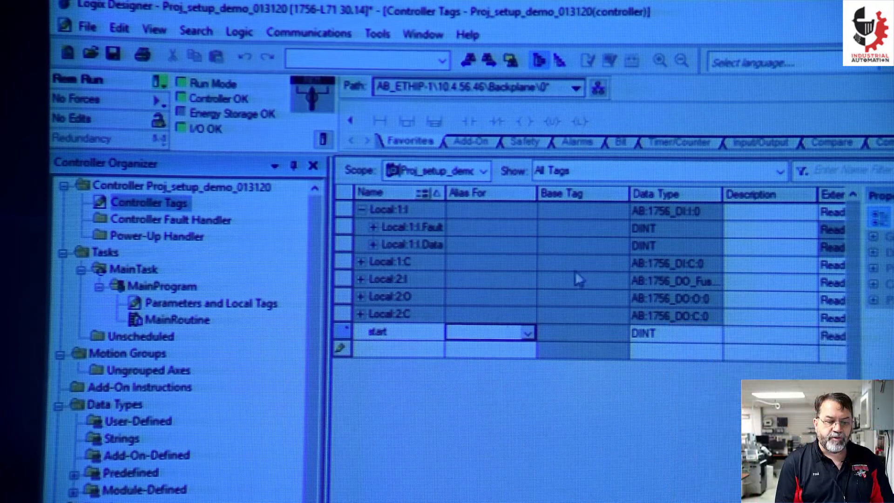
mouse_move(450, 351)
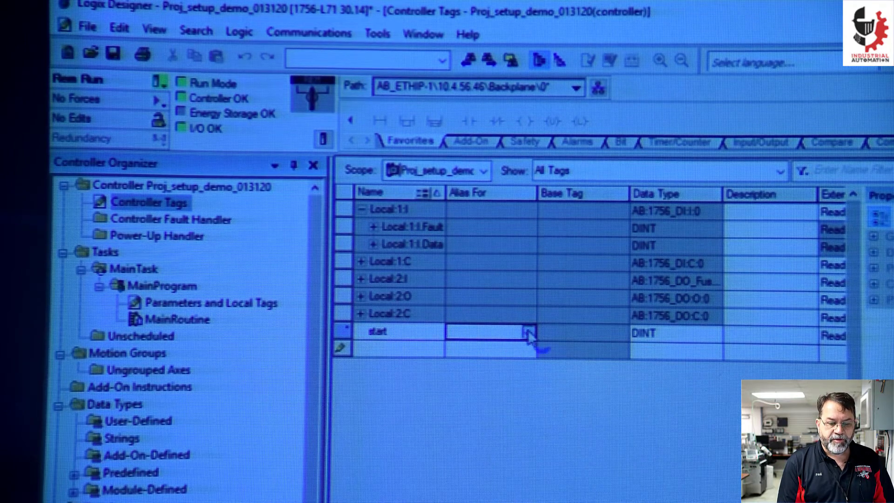
left_click(527, 332)
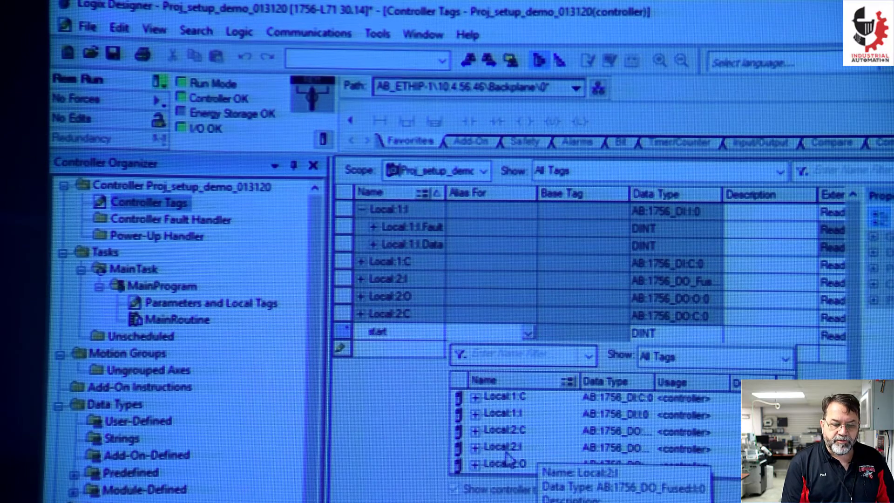
mouse_move(505, 464)
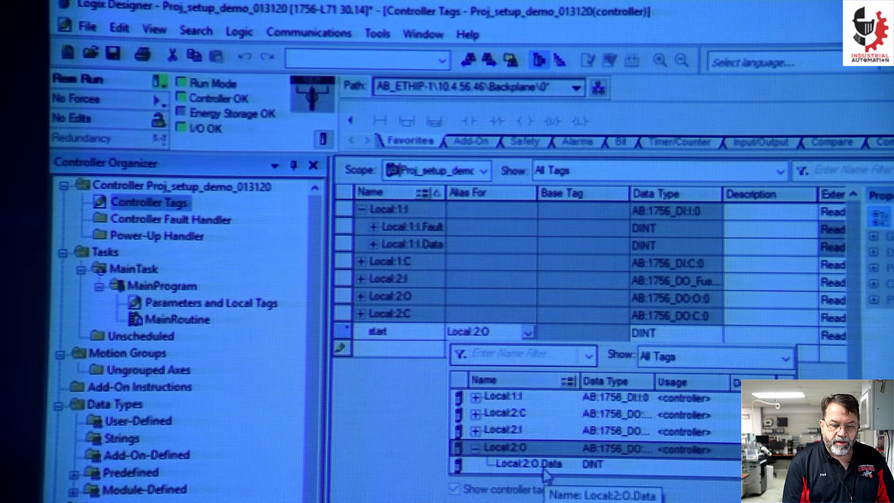
left_click(524, 464)
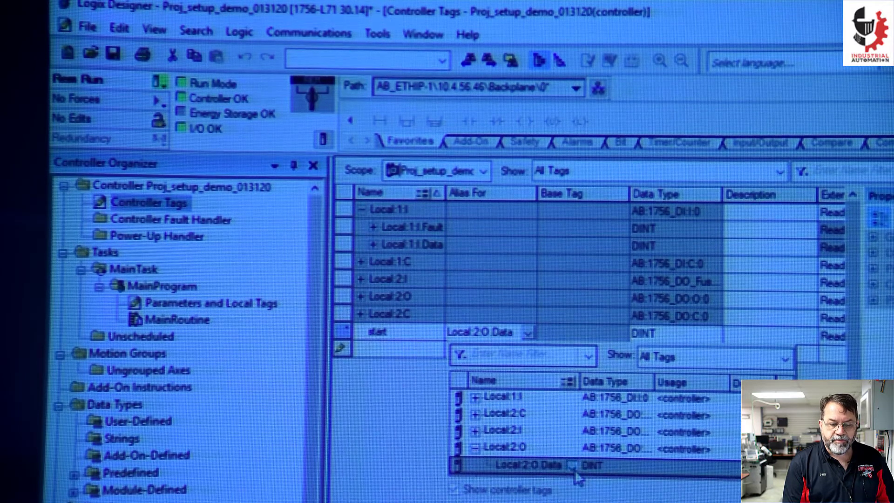
left_click(571, 465)
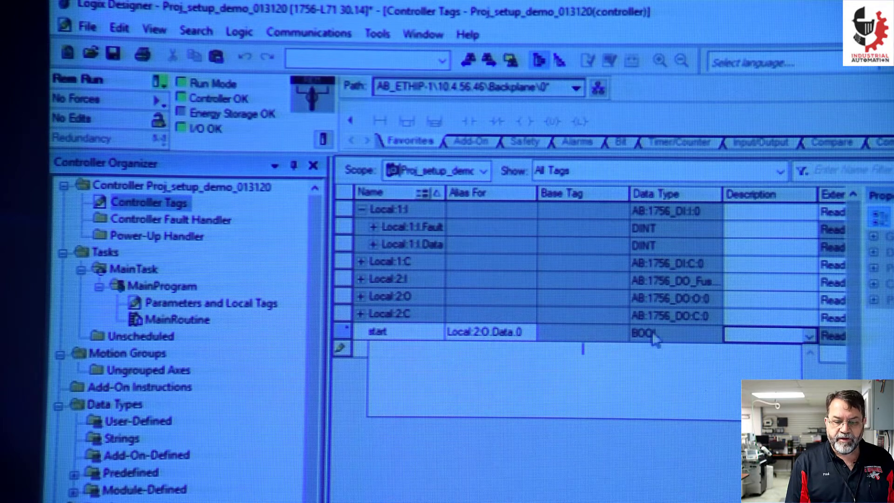
mouse_move(610, 335)
type("star")
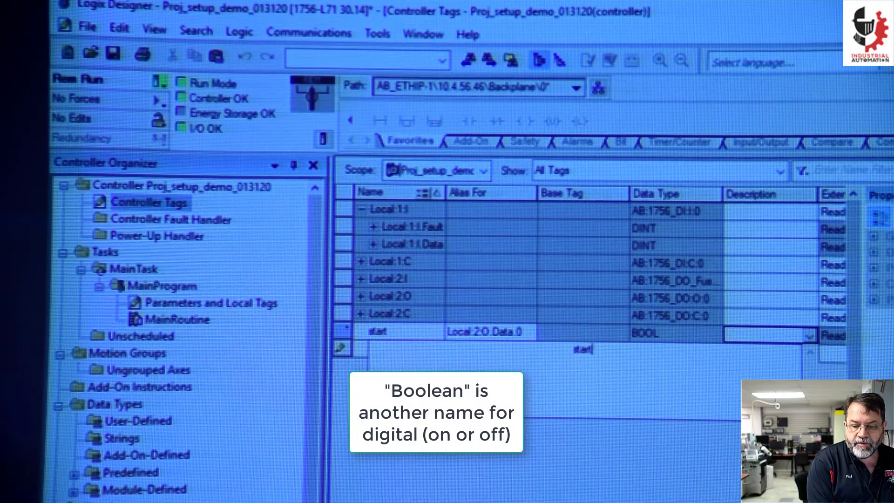
type("the machine")
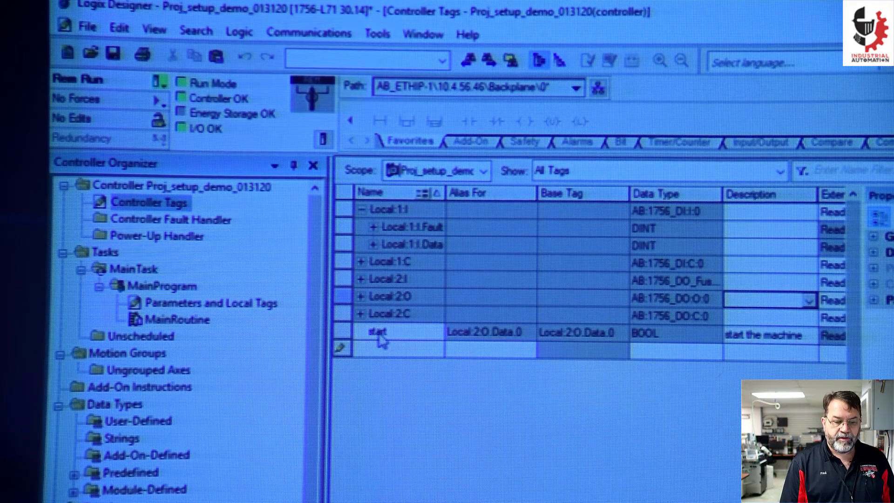
mouse_move(402, 349)
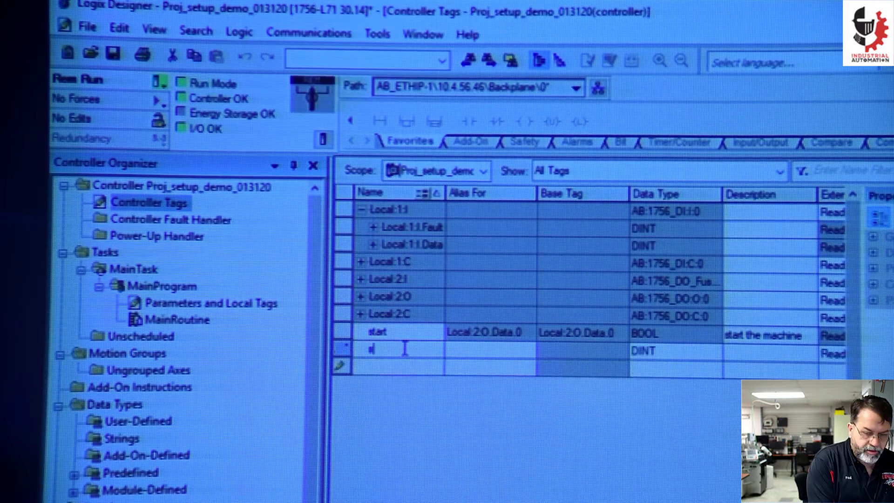
Step: Add controller tag 'running' aliased to Local:1:I.Data.0
type("stop")
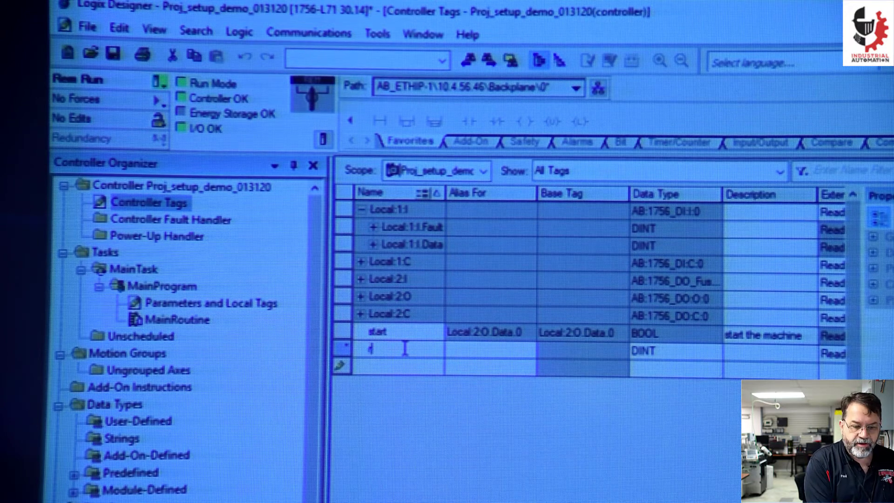
type("running")
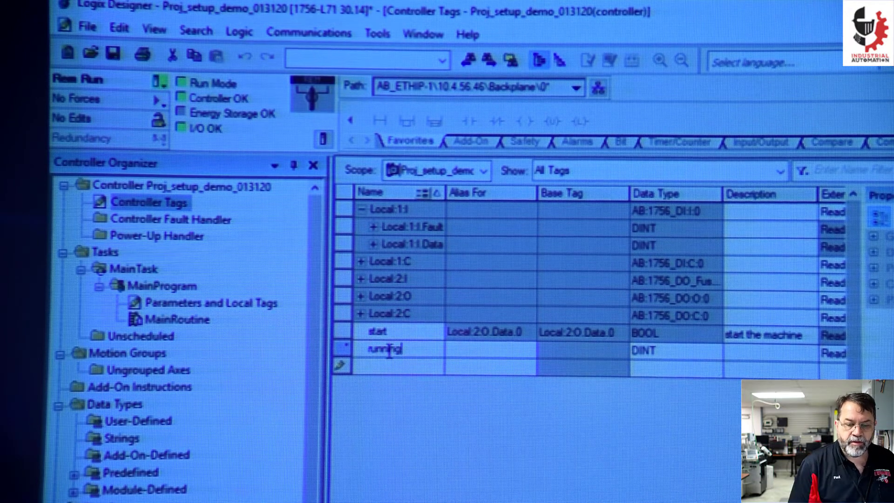
left_click(490, 349)
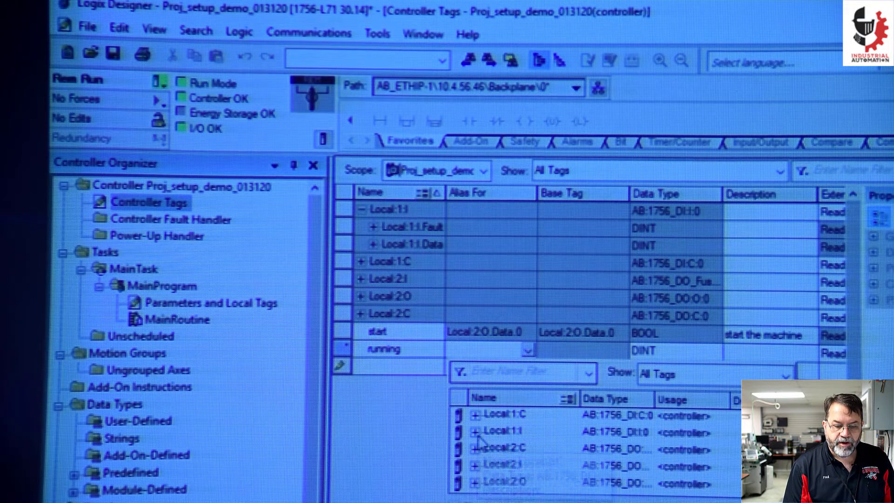
left_click(476, 431)
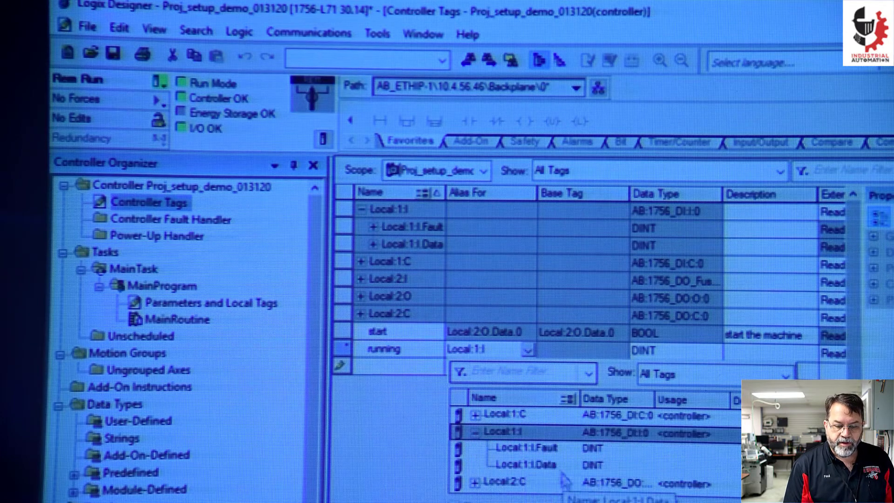
left_click(527, 464)
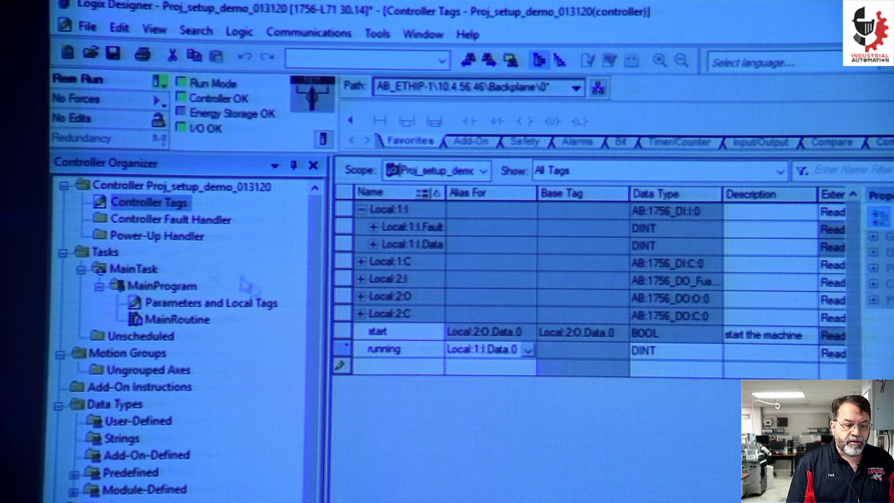
double_click(205, 302)
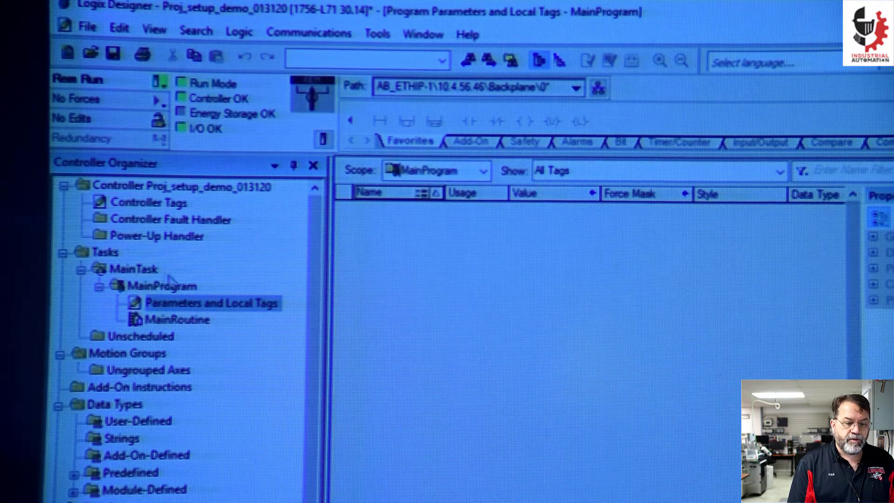
mouse_move(422, 214)
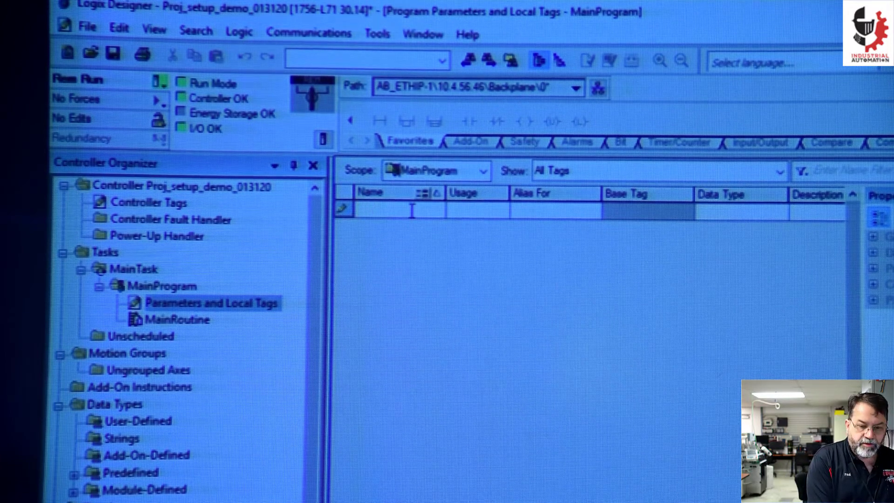
Step: Add MainProgram local tag 'fault' aliased to a Local:1:I.Data bit
type("Fault")
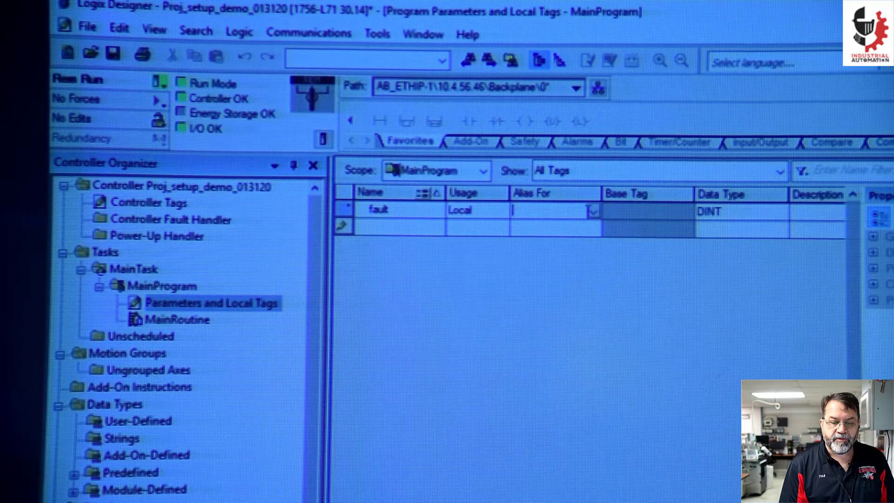
left_click(593, 212)
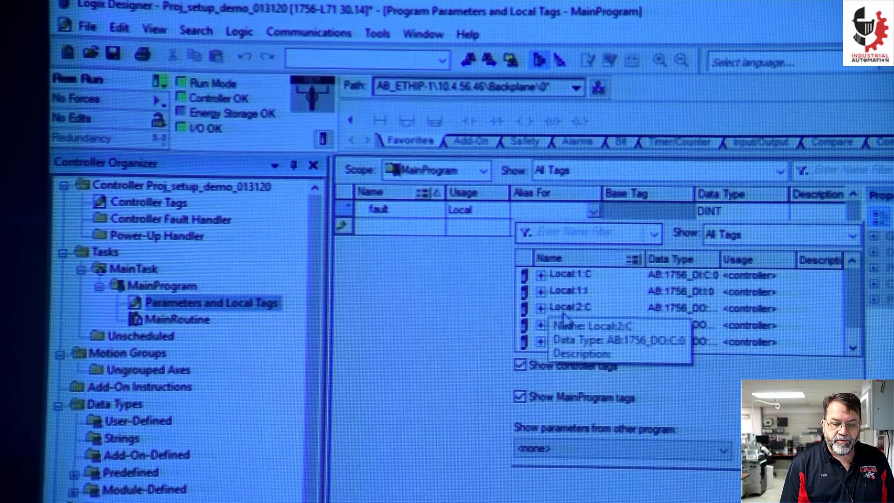
mouse_move(564, 291)
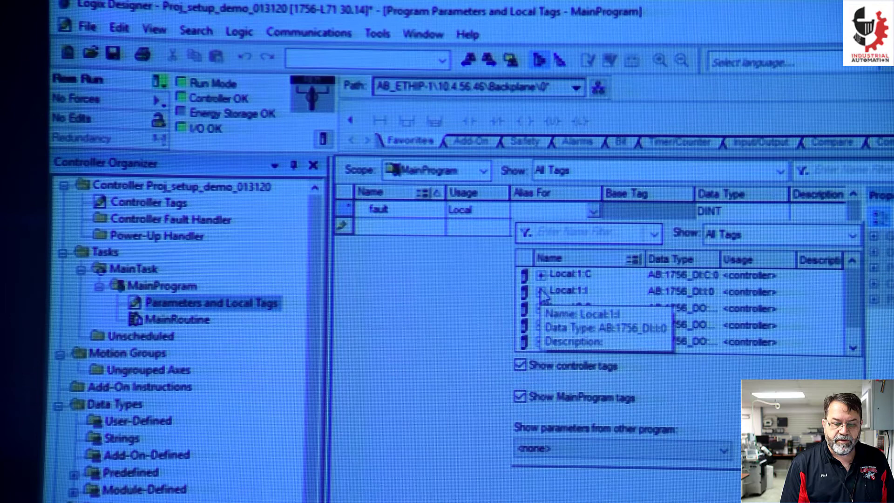
left_click(588, 325)
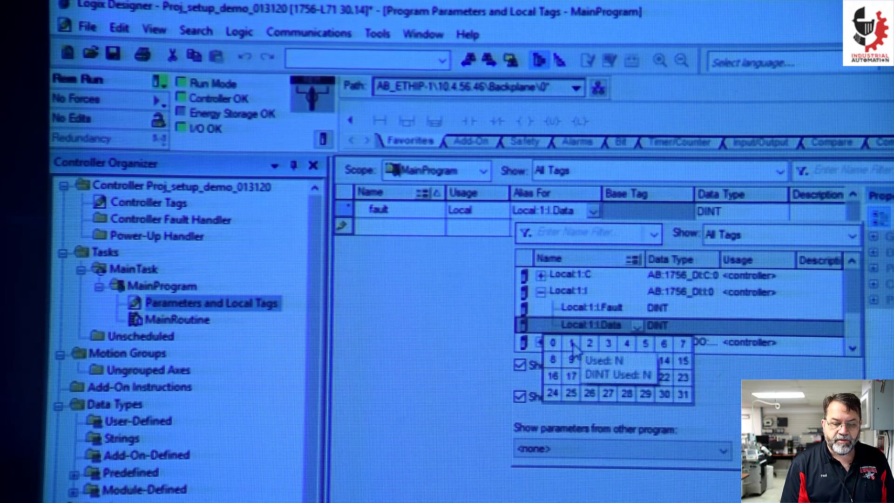
left_click(570, 343)
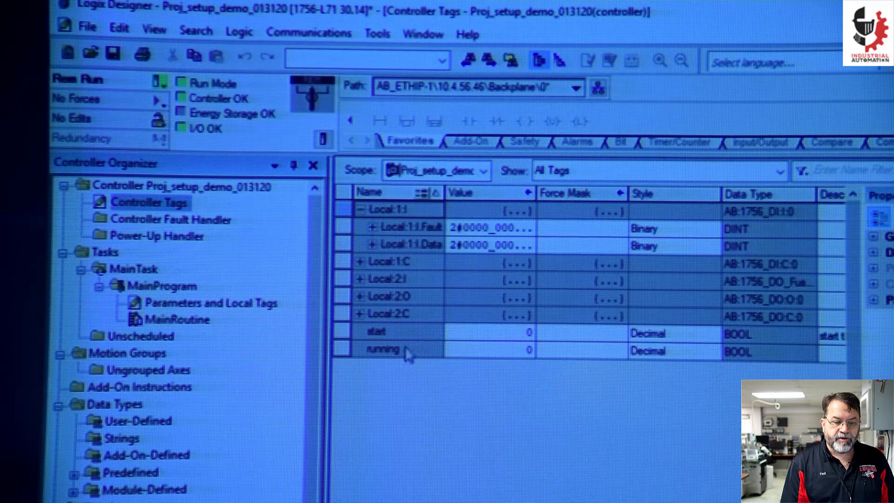
mouse_move(188, 302)
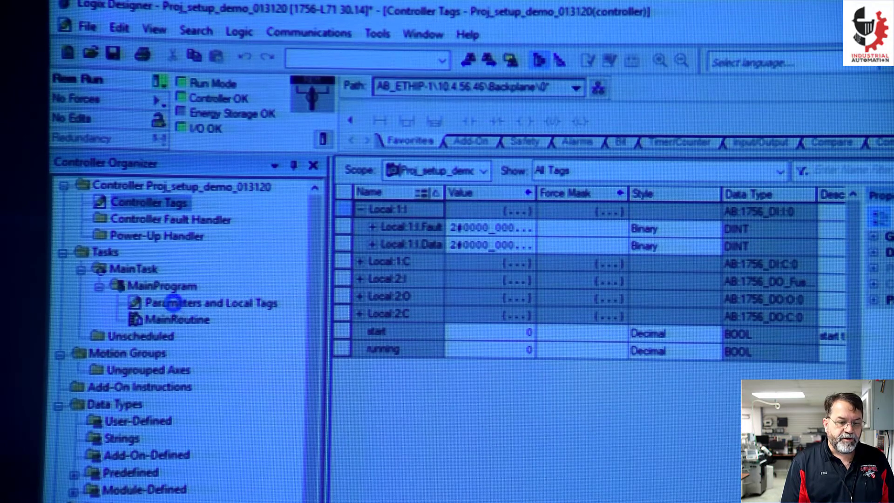
Step: Show MainProgram's local tags, where 'fault' now reads as a BOOL
double_click(205, 303)
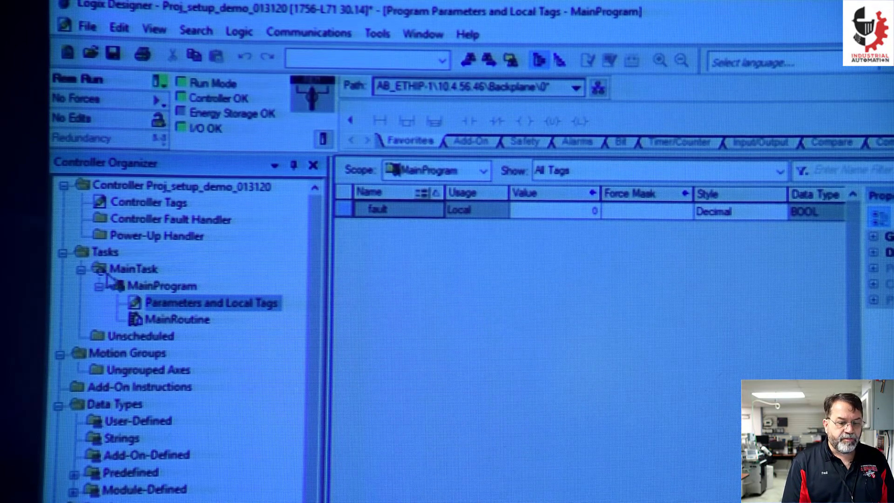
Step: Add a new program named second_prog under MainTask
right_click(134, 268)
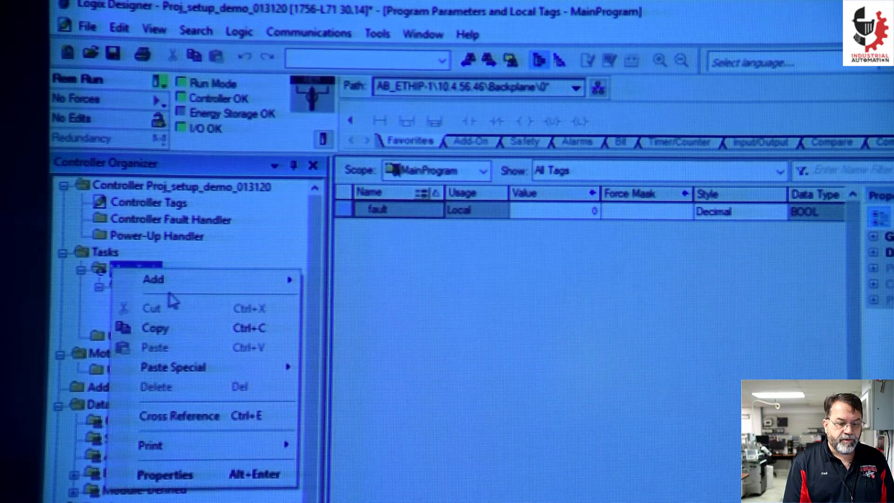
left_click(153, 278)
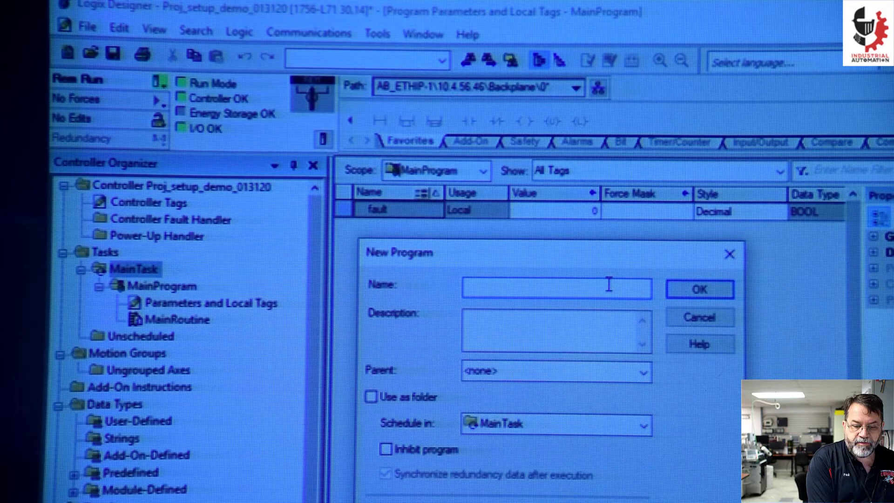
type("second_prog")
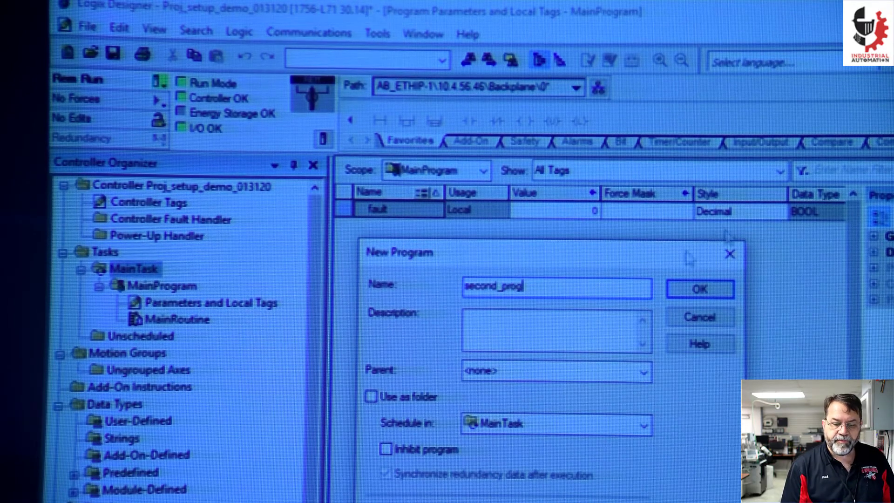
left_click(699, 288)
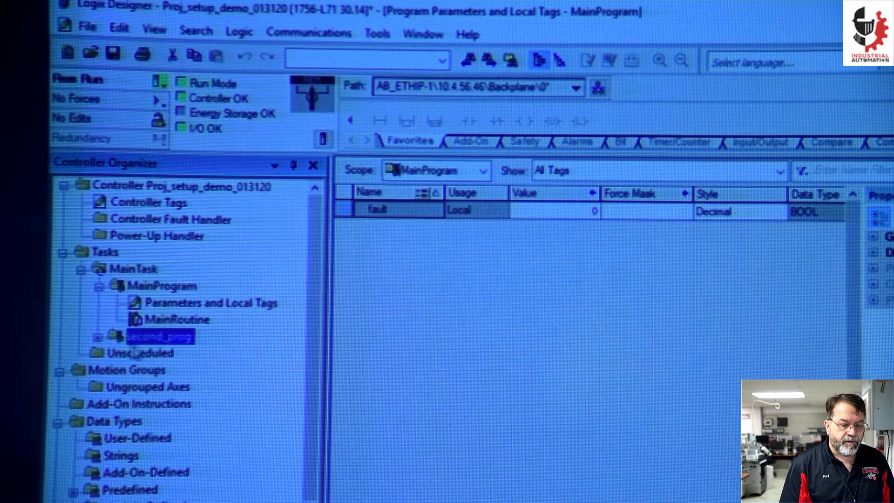
Step: Expand second_prog and bring up its empty Parameters and Local Tags list
left_click(113, 336)
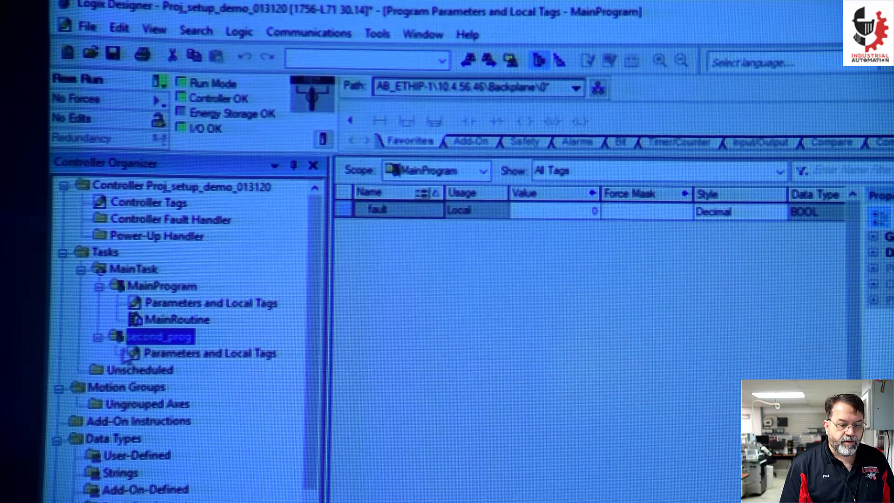
right_click(162, 336)
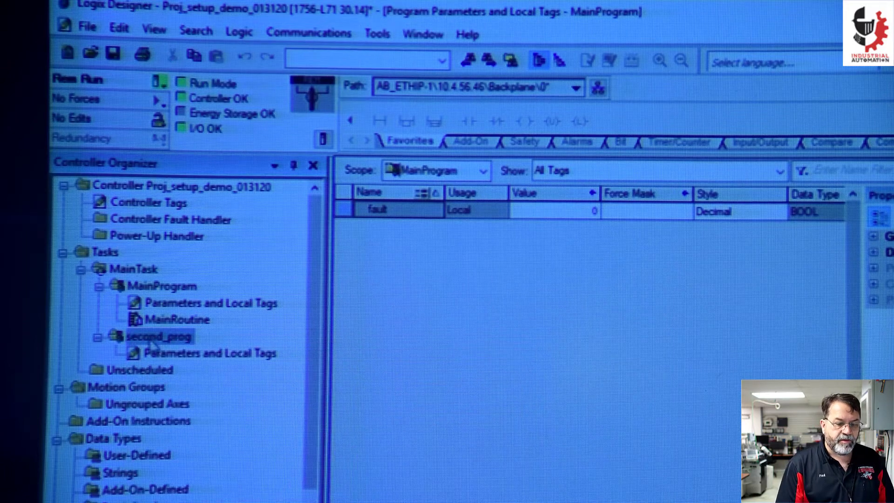
mouse_move(160, 358)
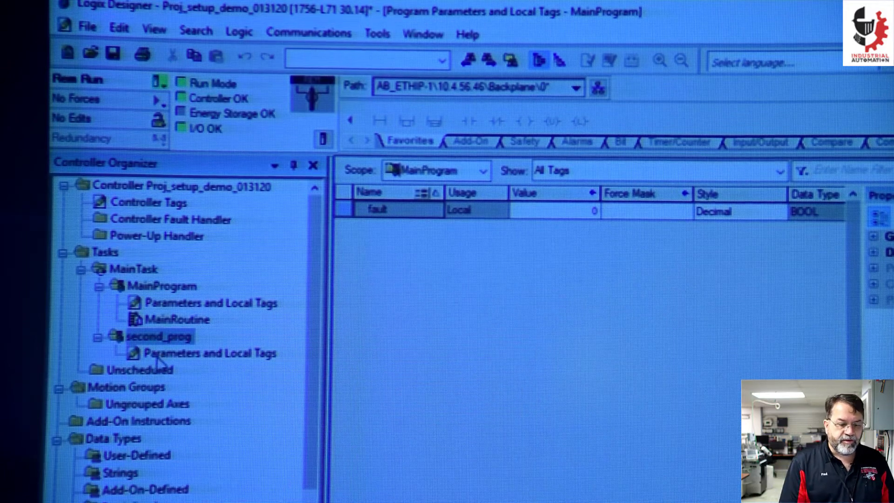
left_click(210, 353)
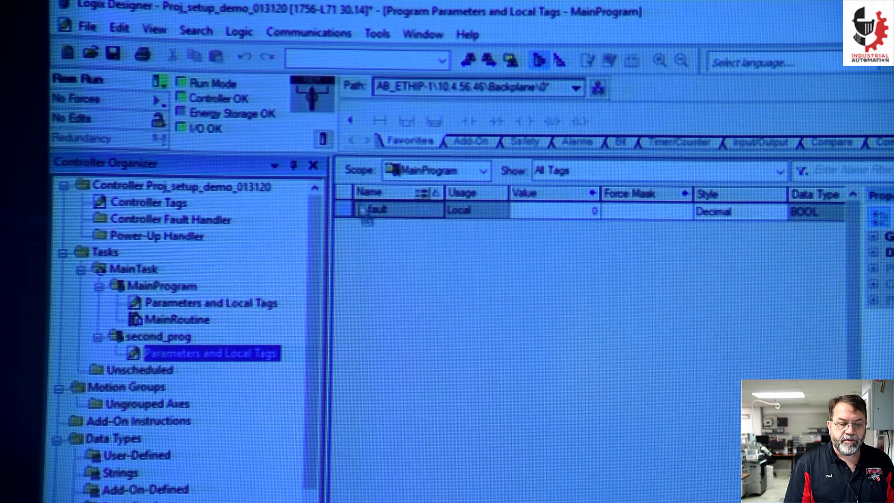
left_click(210, 303)
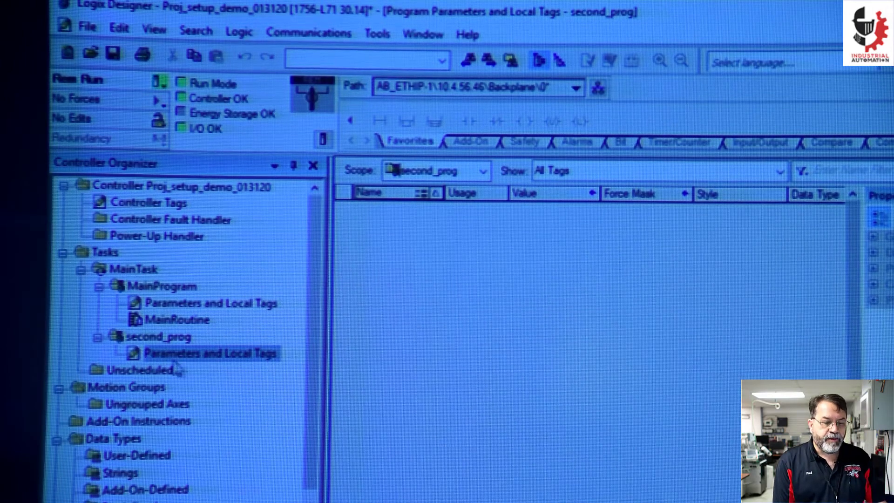
mouse_move(257, 341)
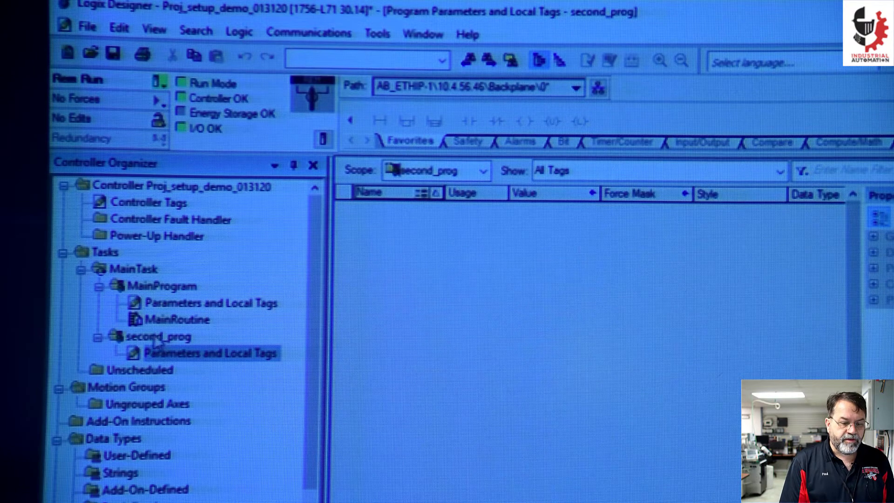
Step: Create a Ladder Diagram routine named new inside second_prog
right_click(158, 336)
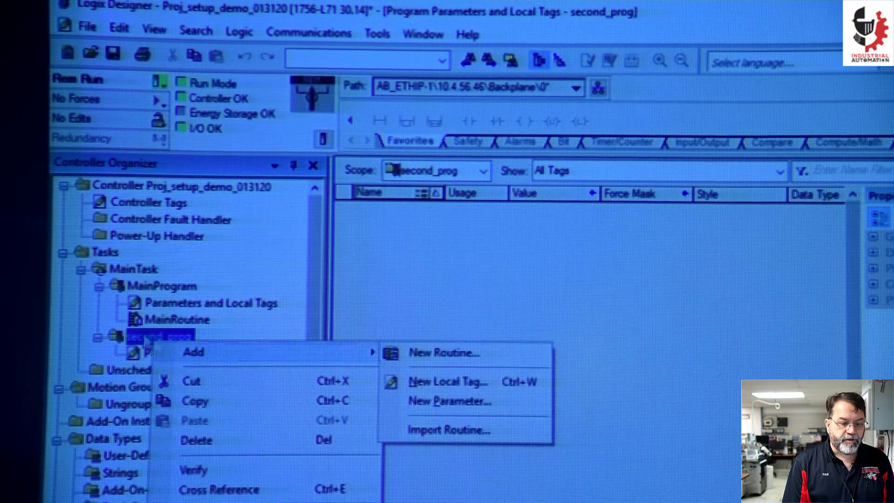
mouse_move(441, 352)
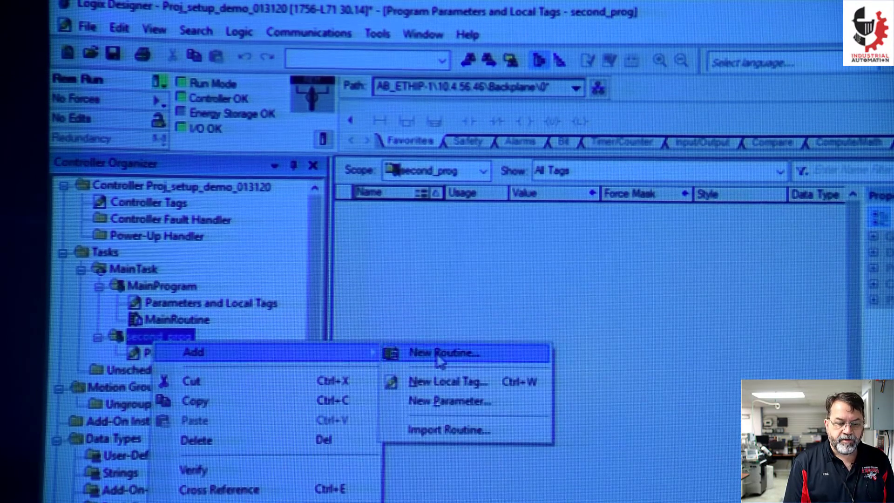
left_click(445, 352)
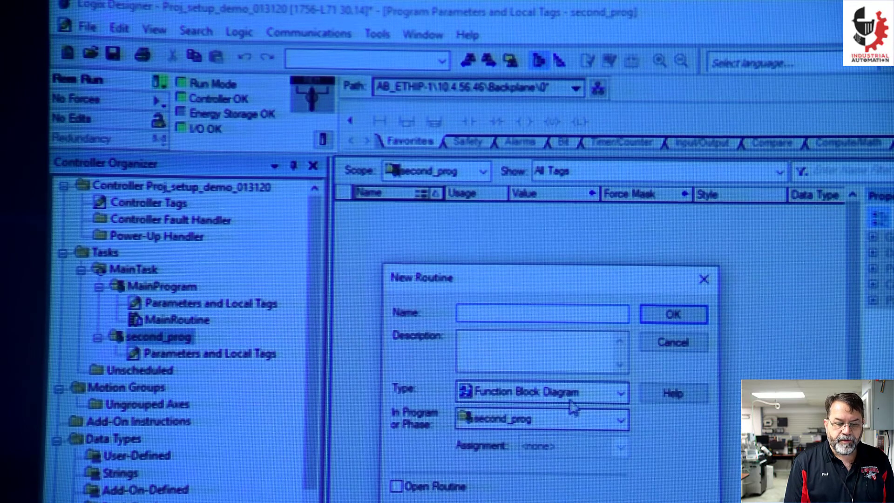
left_click(542, 391)
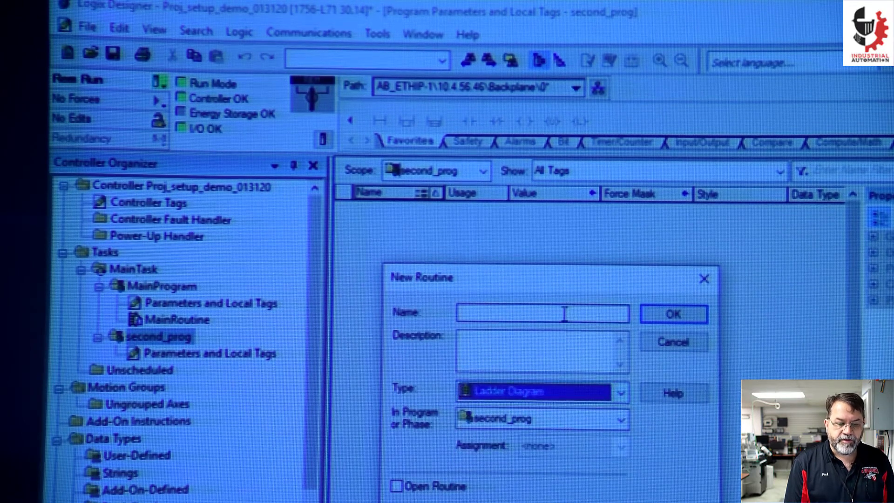
type("new")
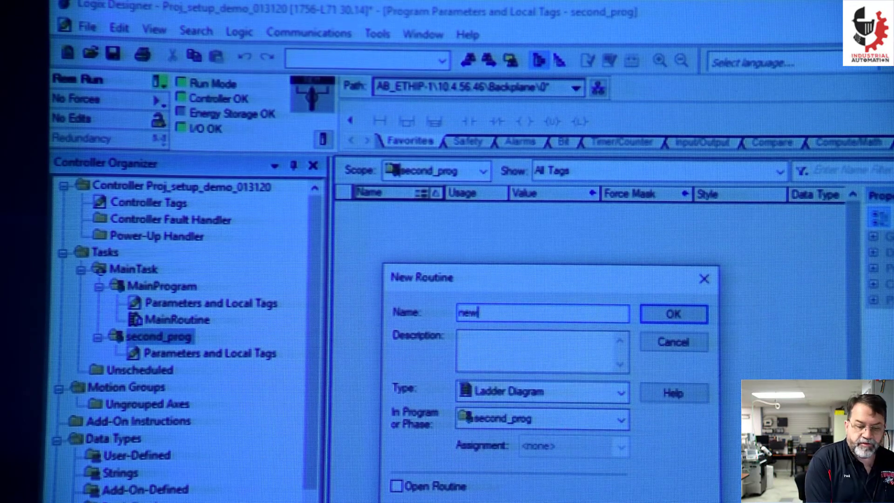
left_click(673, 314)
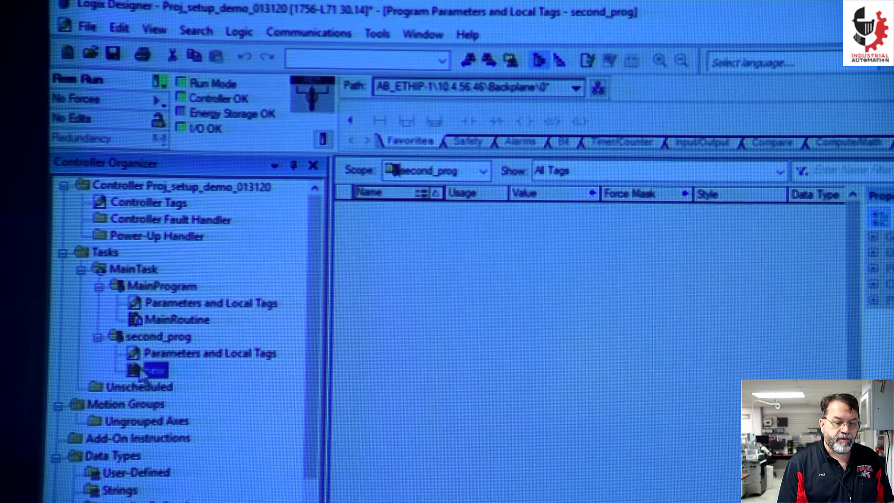
Step: Bring up the new routine's ladder editor showing its empty rung
double_click(148, 370)
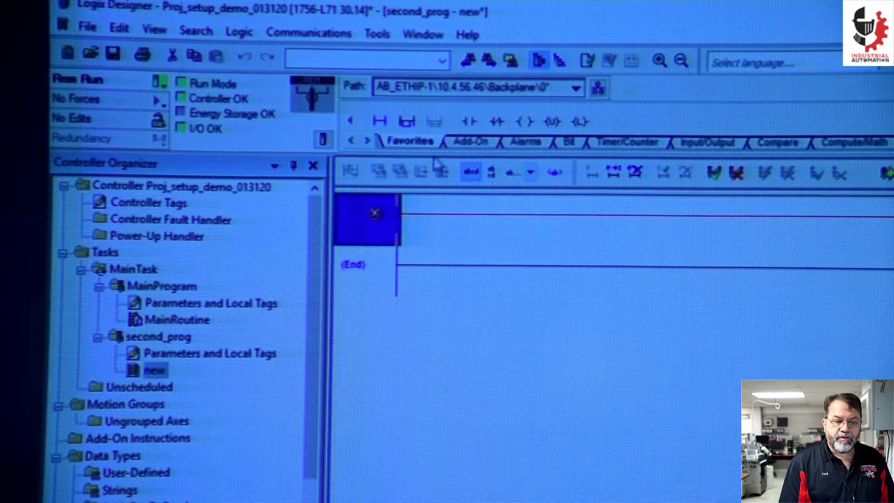
left_click(379, 122)
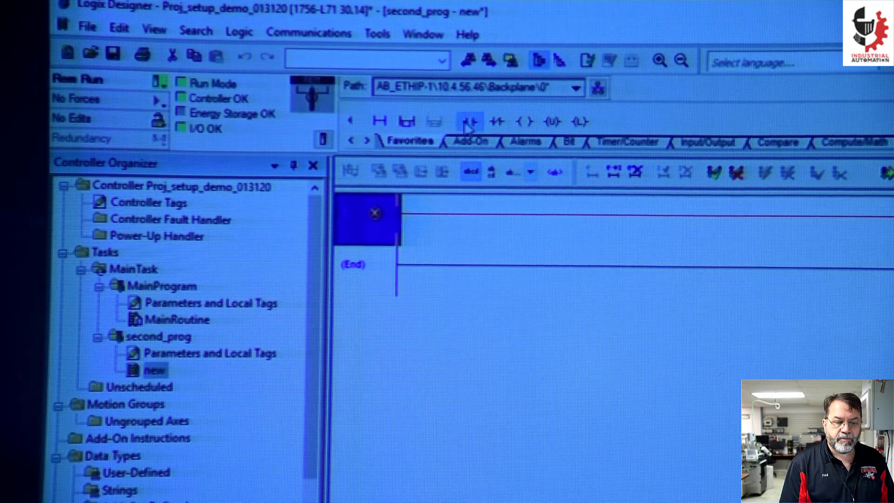
left_click(467, 121)
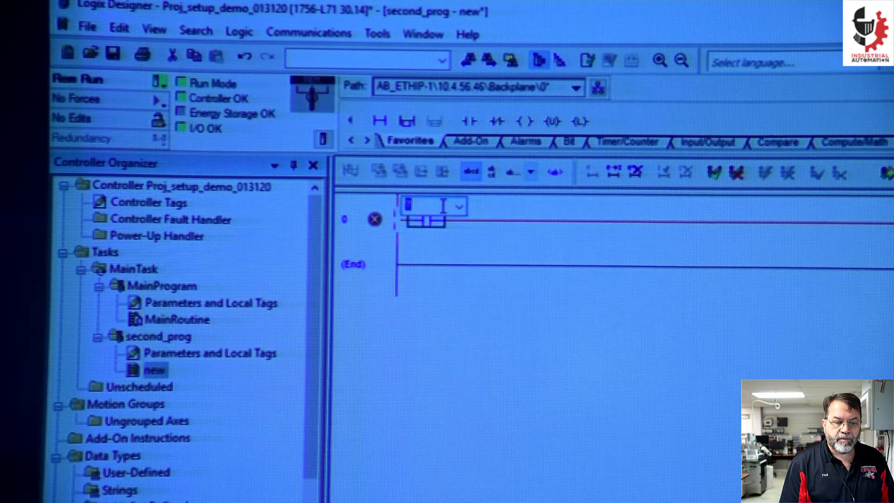
left_click(458, 205)
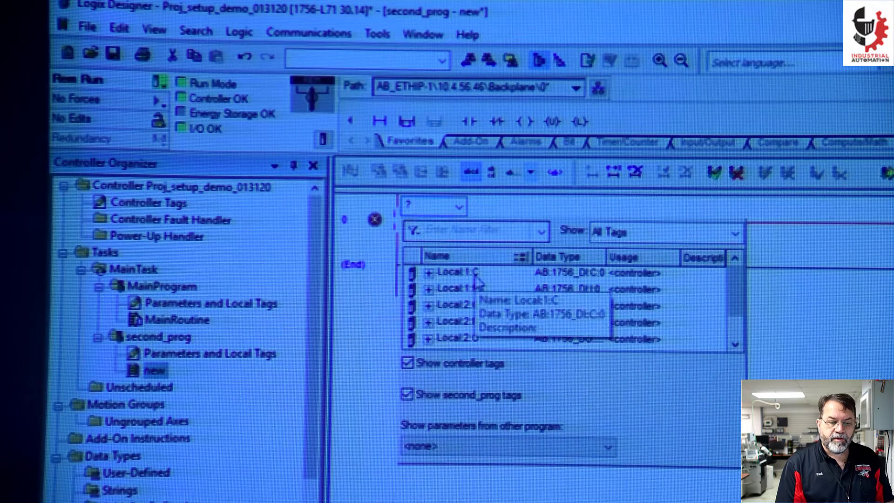
mouse_move(461, 287)
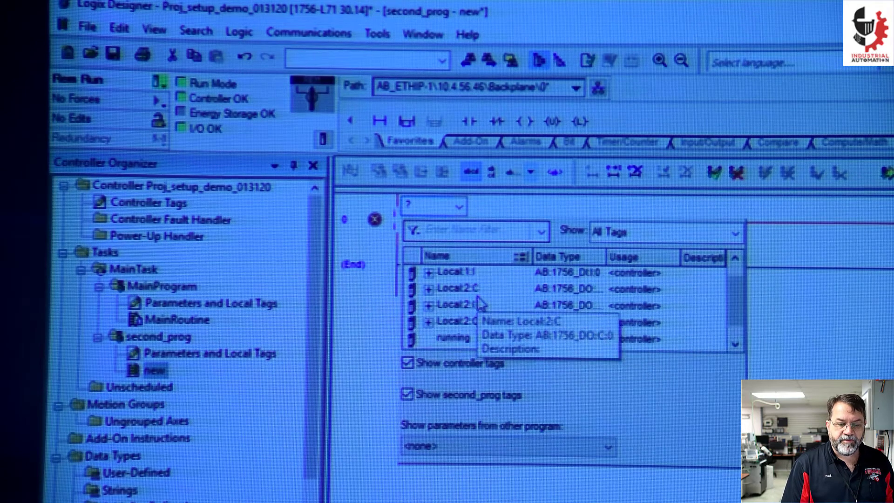
scroll("down", 3)
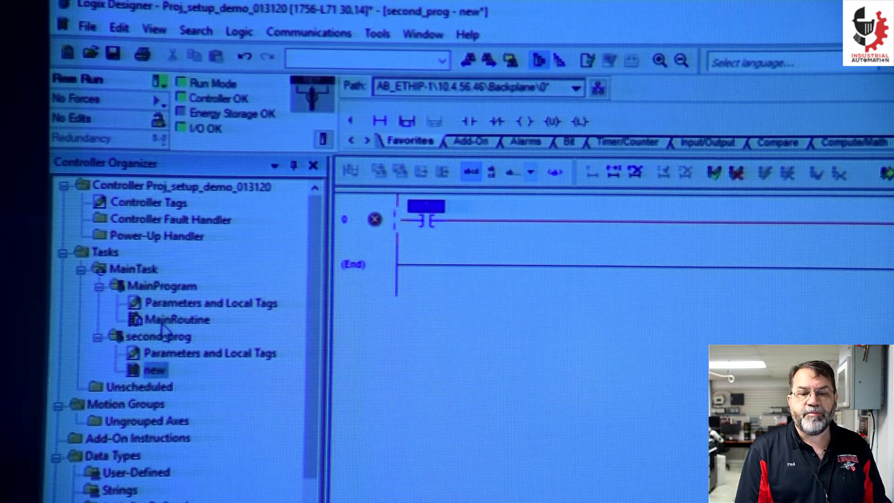
Step: Check MainRoutine's contact tag browser for fault, then show MainProgram's local tags with its BOOL fault tag
double_click(177, 318)
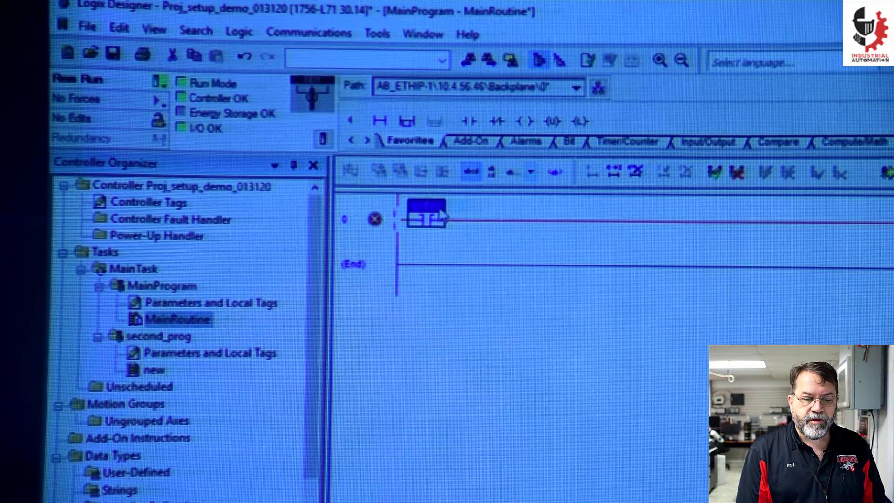
left_click(425, 218)
type("fault")
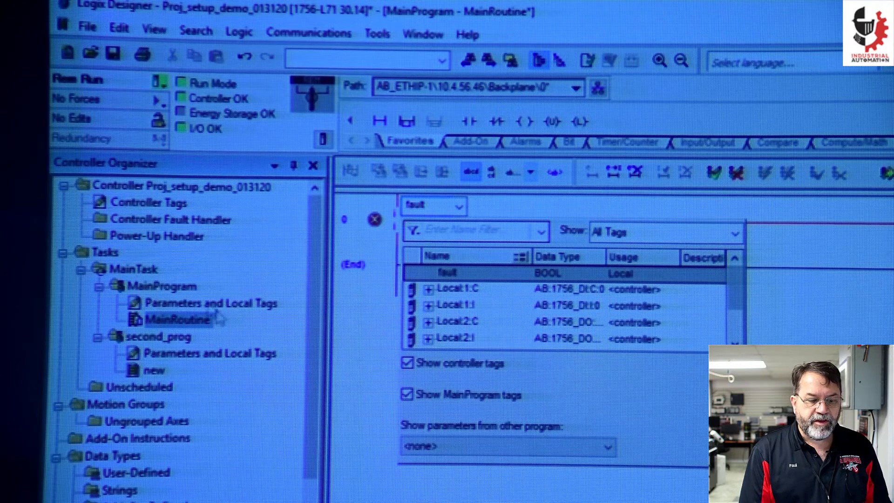
double_click(210, 303)
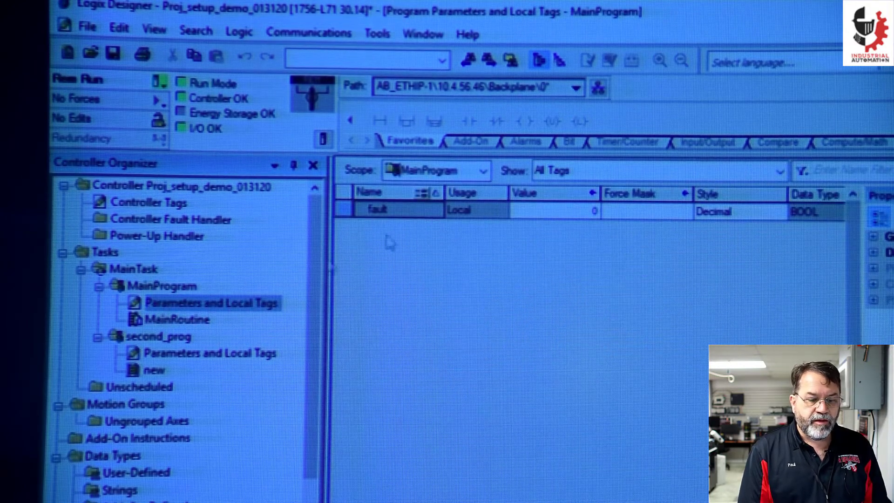
Step: Switch from the routines to second_prog's Parameters and Local Tags, currently empty
left_click(177, 319)
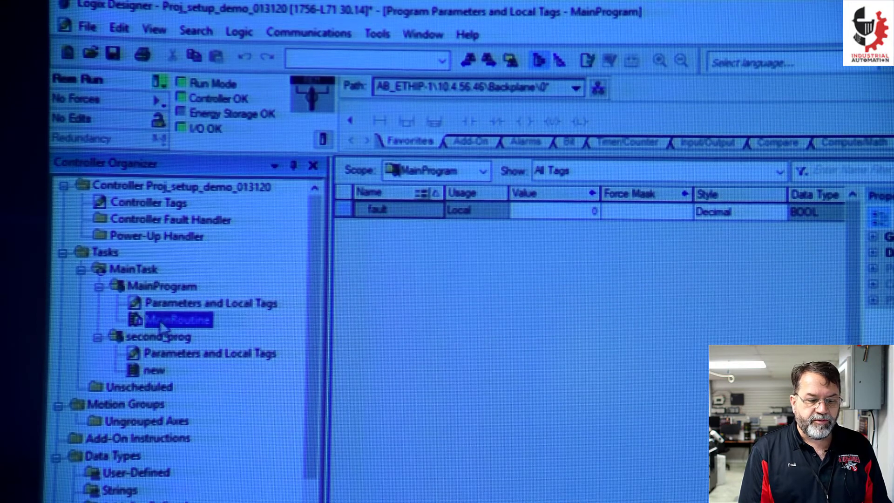
left_click(154, 370)
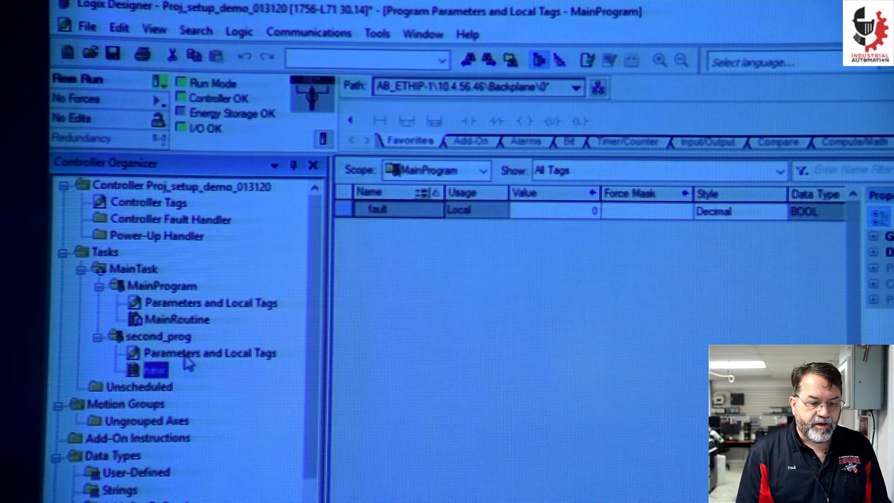
left_click(211, 352)
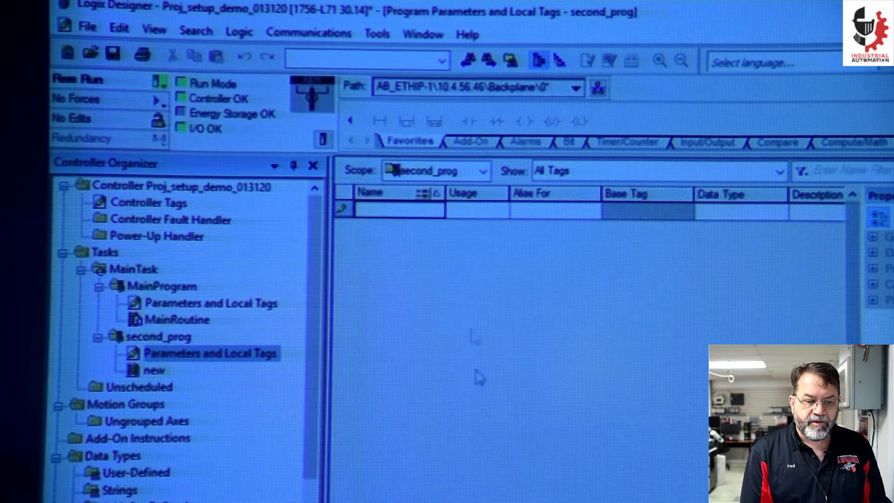
Step: Create local tag fault in second_prog aliased to Local:1:I.Data.2 and return to the new routine
left_click(399, 208)
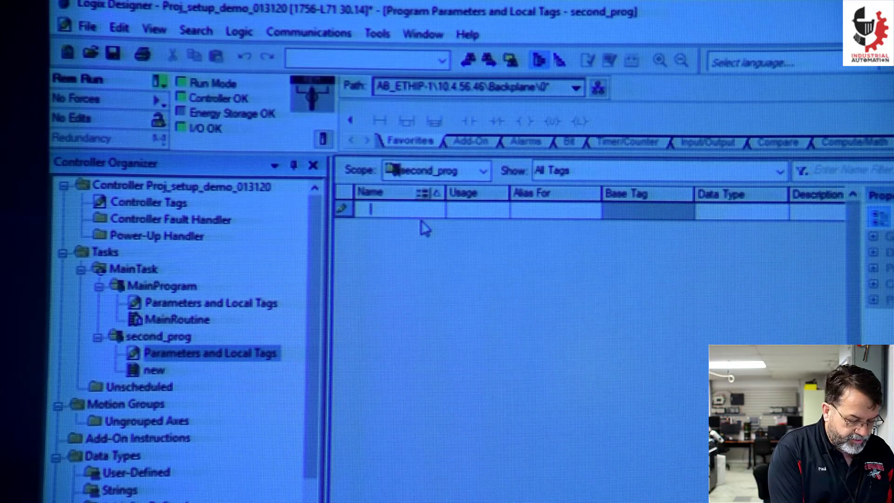
type("fault")
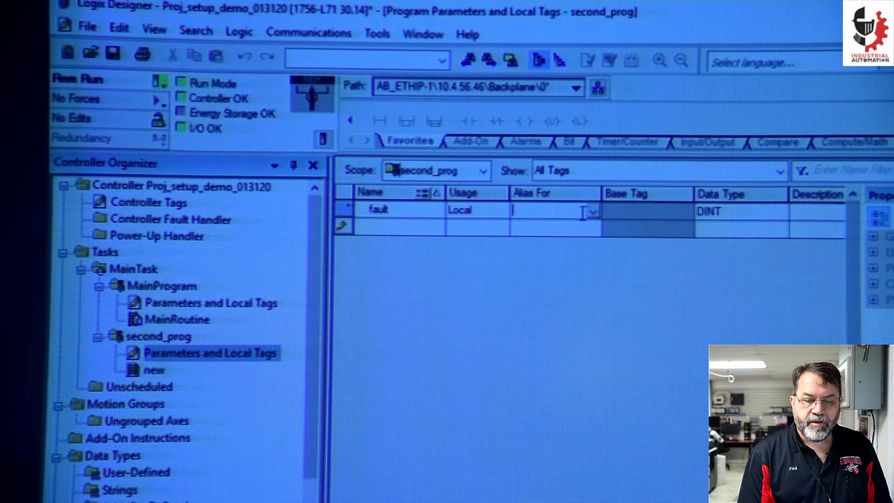
left_click(593, 212)
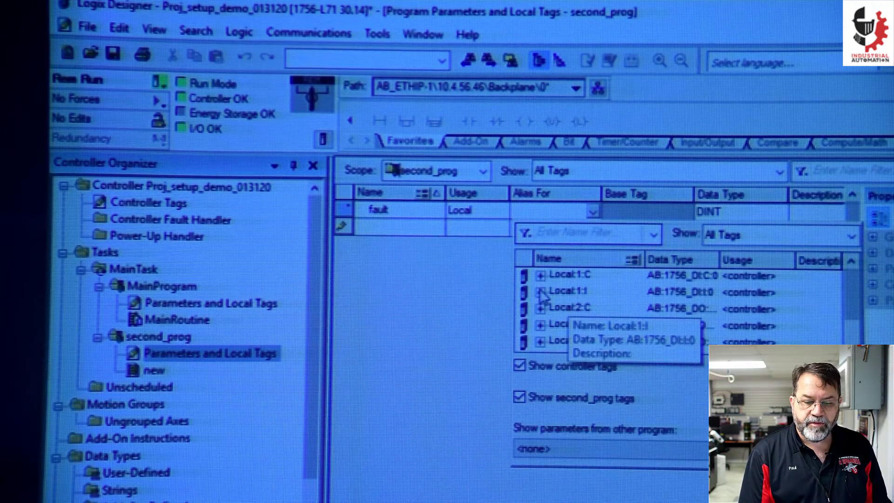
left_click(540, 291)
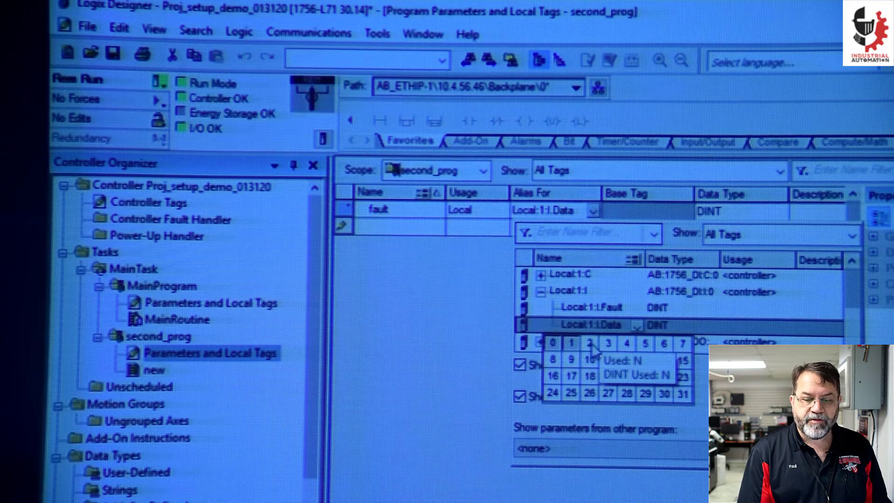
left_click(588, 342)
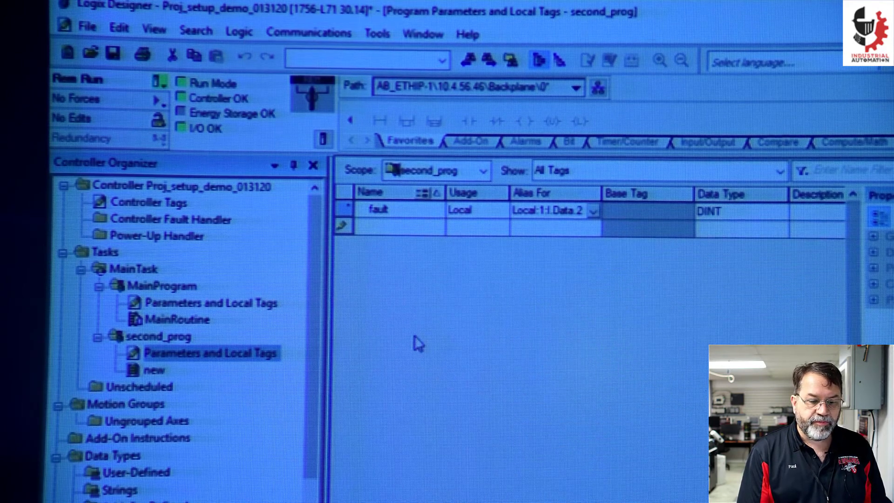
double_click(154, 369)
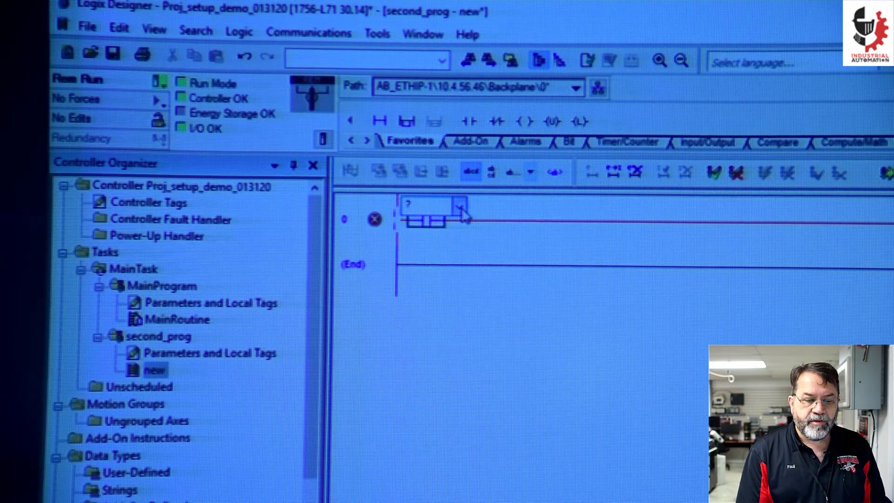
Step: Verify second_prog's fault tag and assign it to the XIC contact on rung 0 of new
left_click(458, 205)
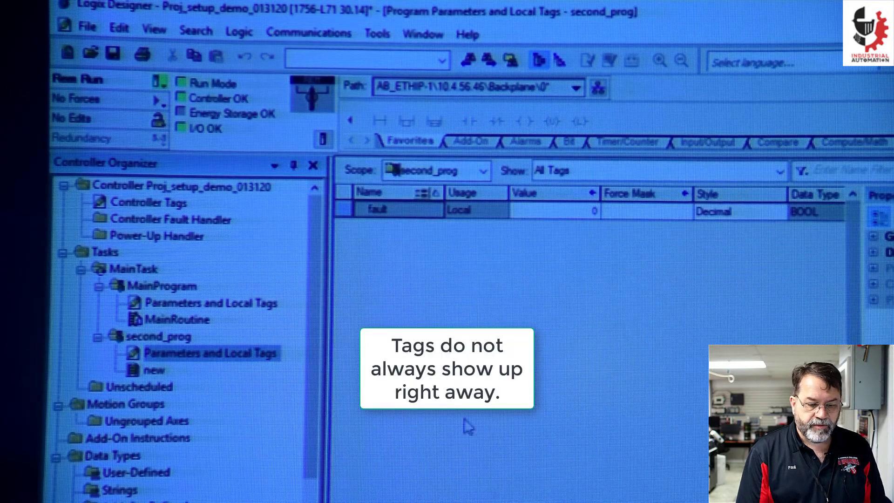
double_click(152, 370)
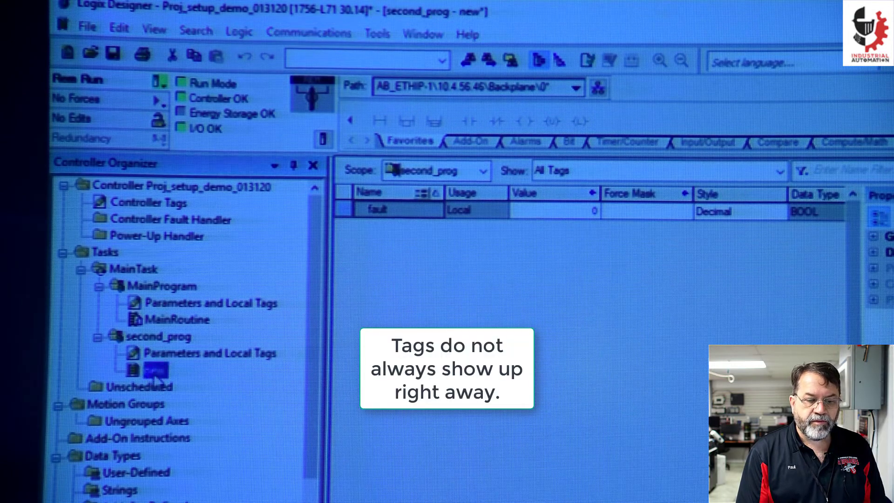
double_click(148, 369)
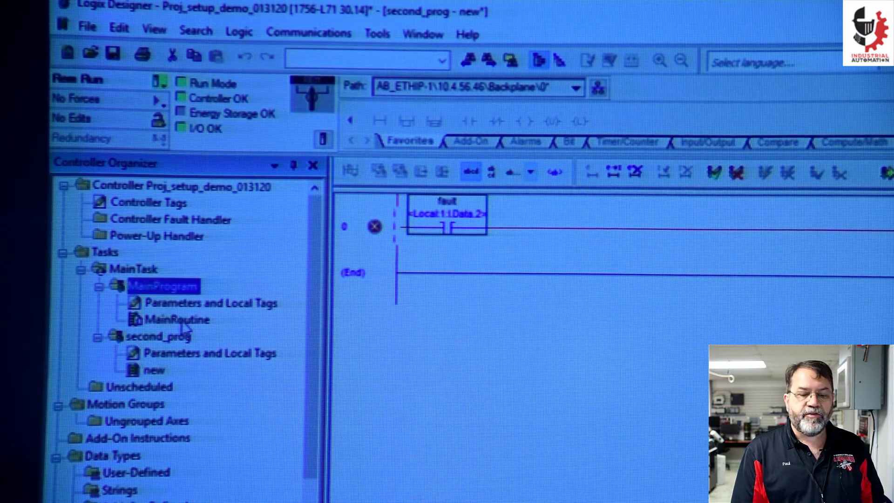
Step: Step through the Tasks tree items and show the controller-scope tag list with Local:1:I, start and running
left_click(177, 318)
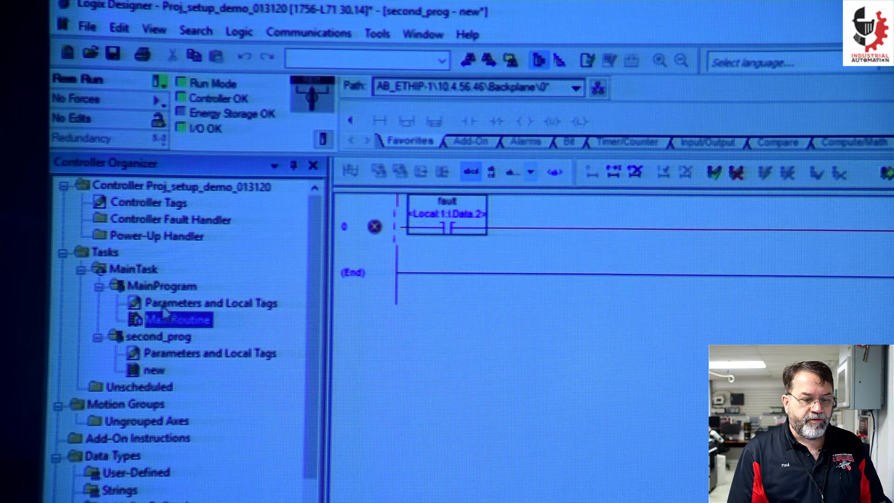
left_click(105, 251)
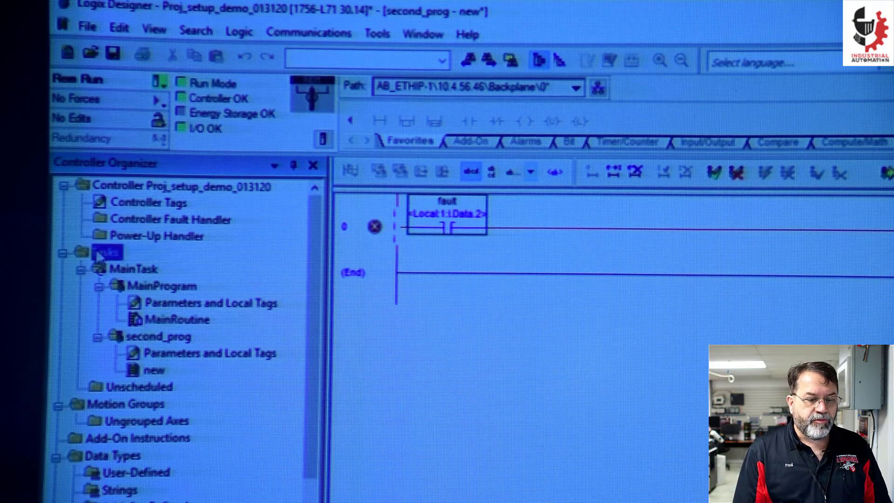
left_click(136, 268)
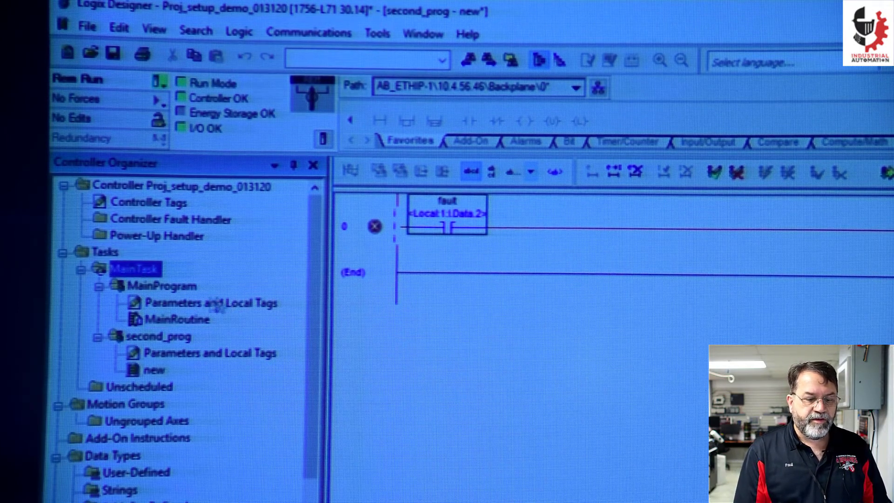
left_click(177, 319)
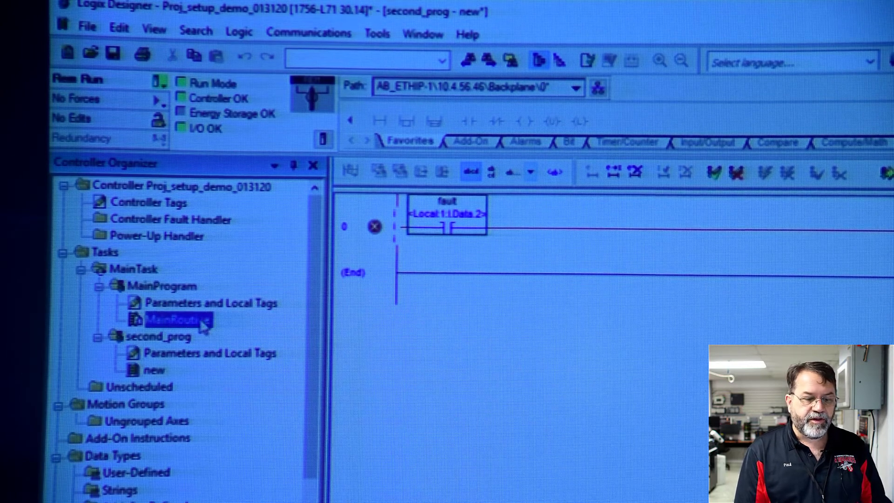
mouse_move(159, 211)
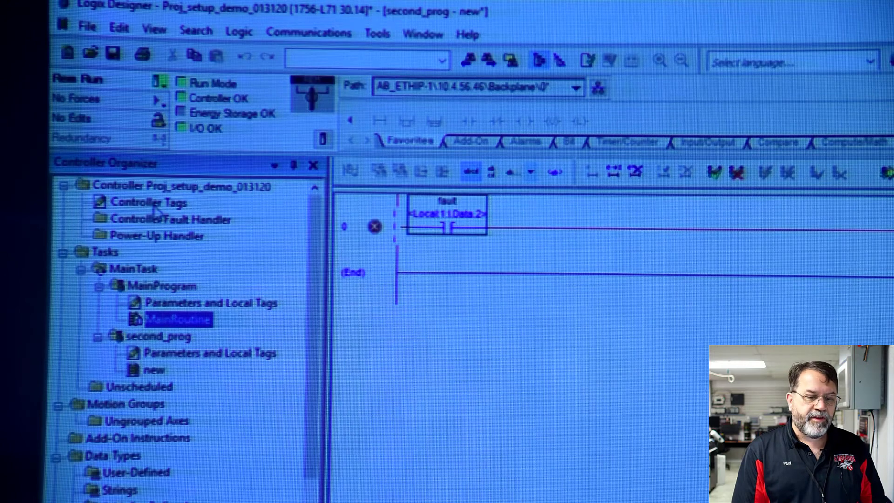
double_click(150, 202)
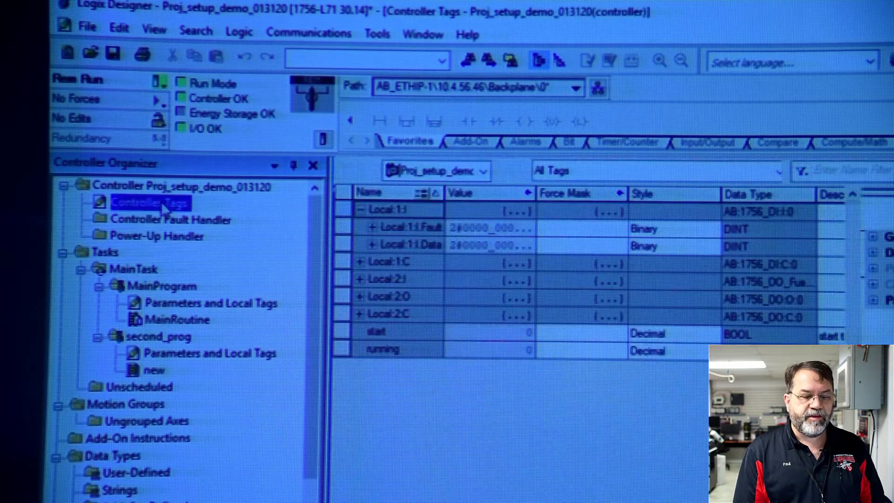